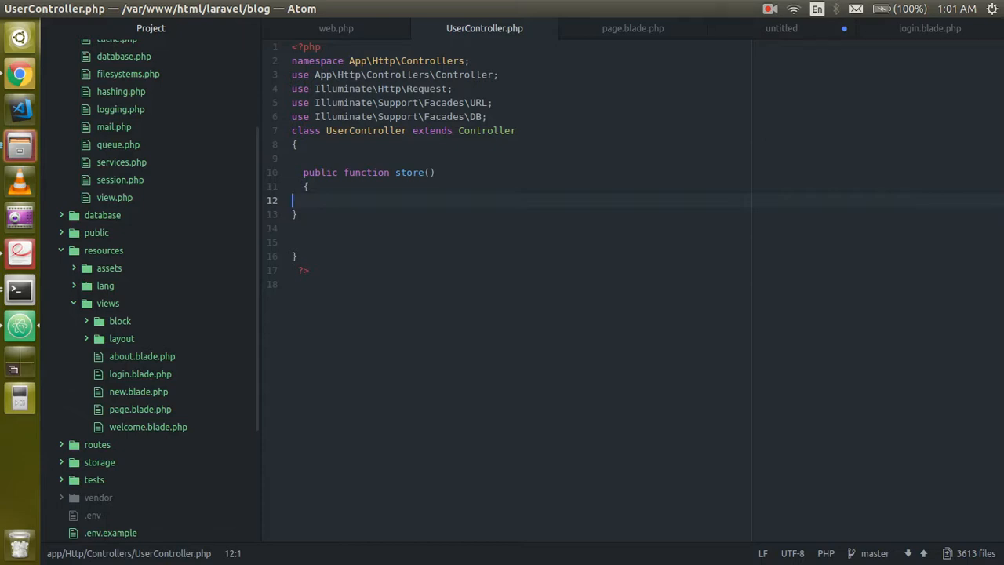
Locate the home route's UserController reference in web.php and switch to UserController.php.
{"action": "left_click", "coordinate": [334, 28]}
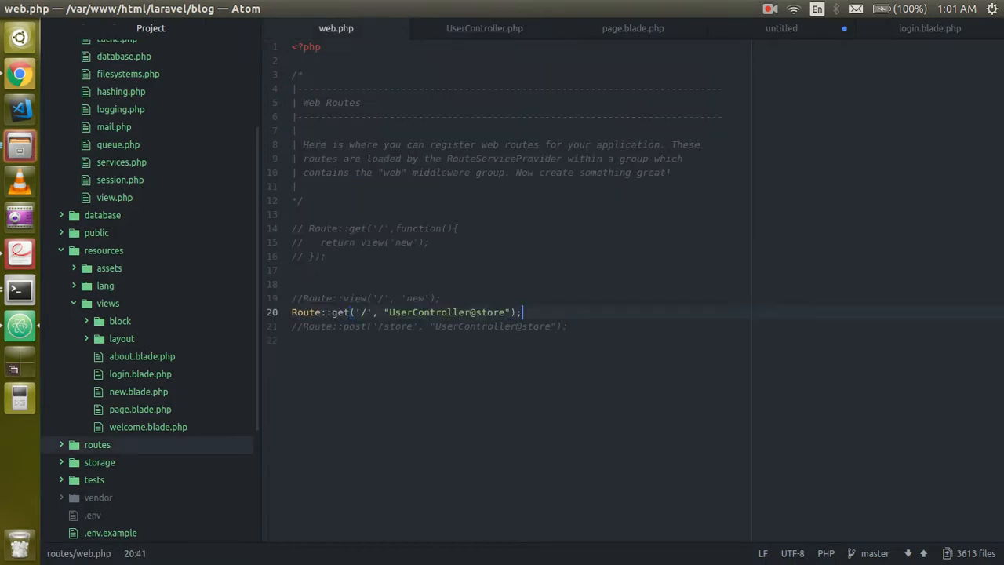
{"action": "left_click", "coordinate": [405, 311]}
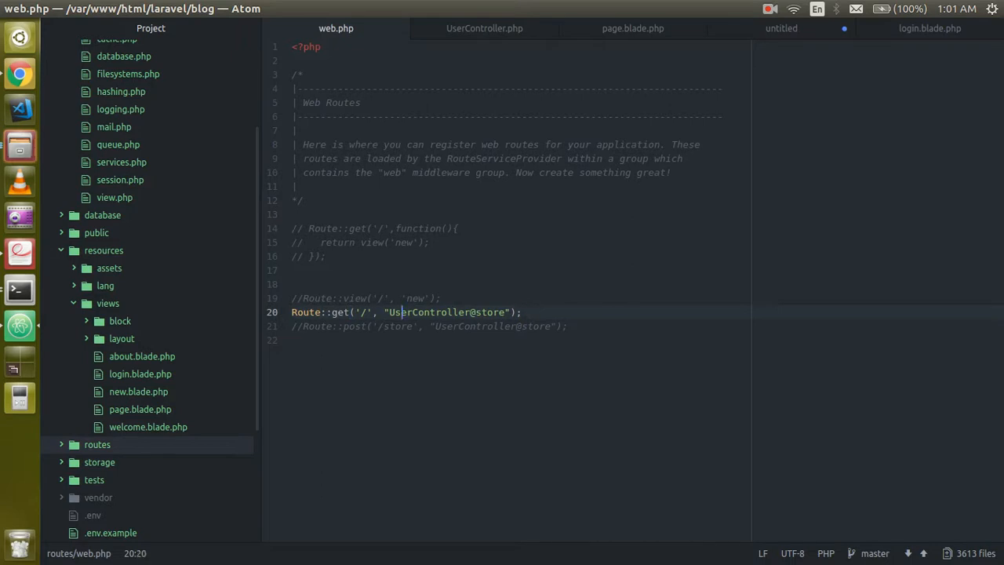
{"action": "double_click", "coordinate": [427, 311]}
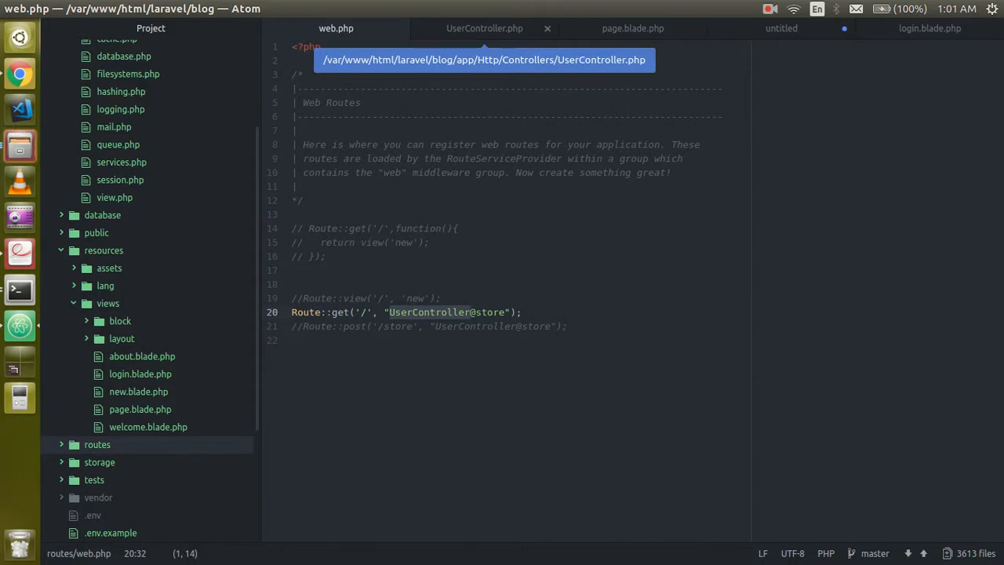
{"action": "left_click", "coordinate": [483, 28]}
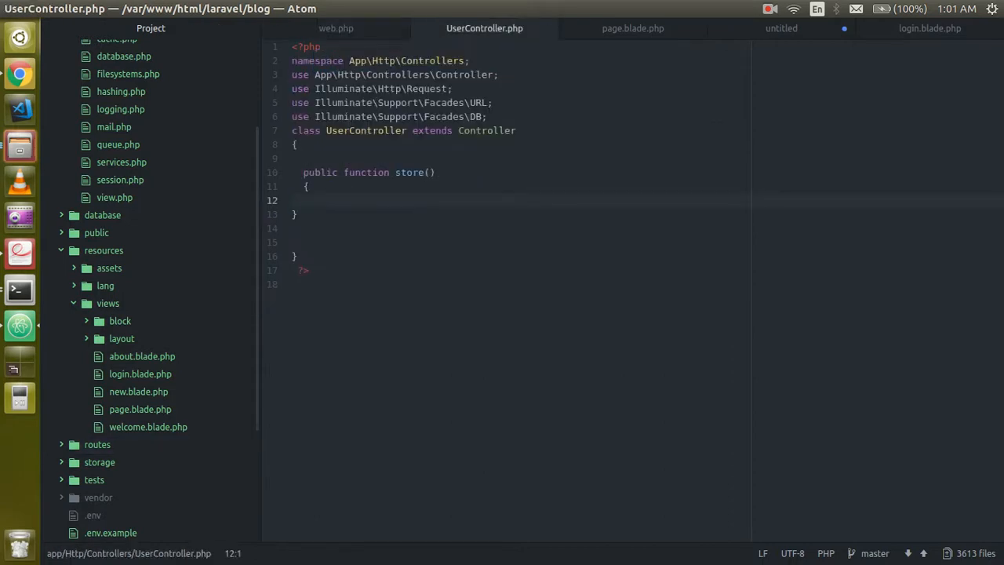
Add echo "path" inside the store() method.
{"action": "type", "text": "echo \""}
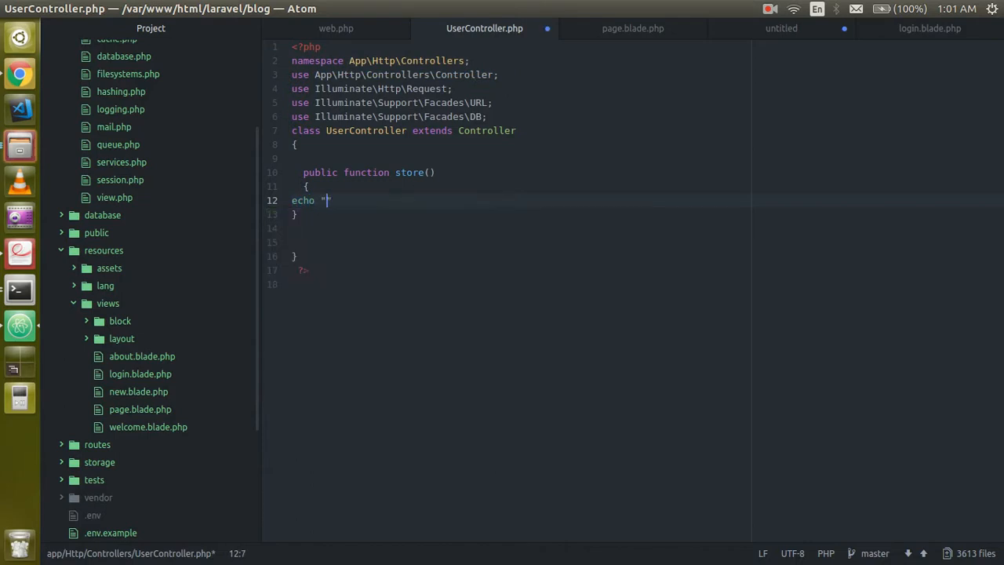
{"action": "type", "text": "\""}
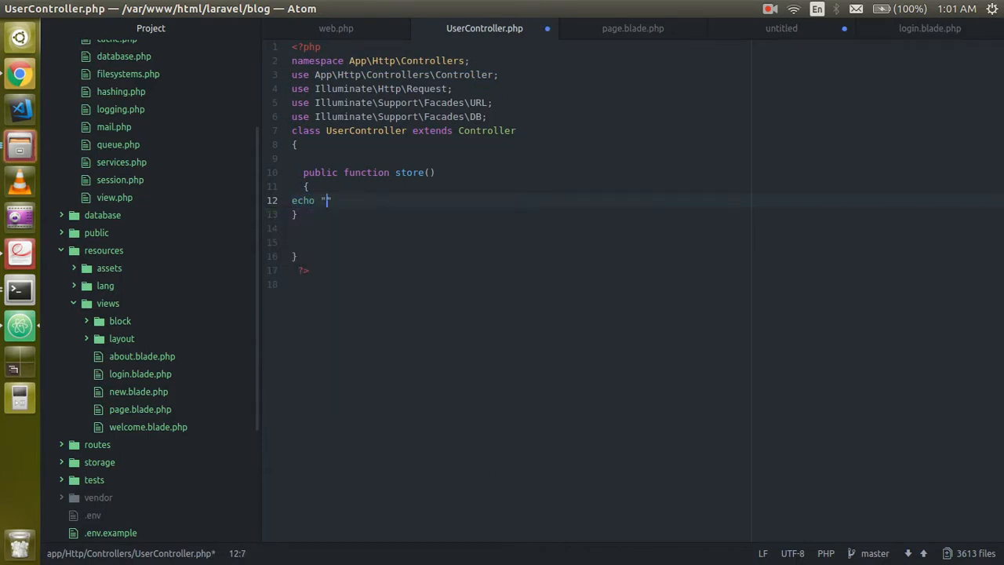
{"action": "type", "text": "path"}
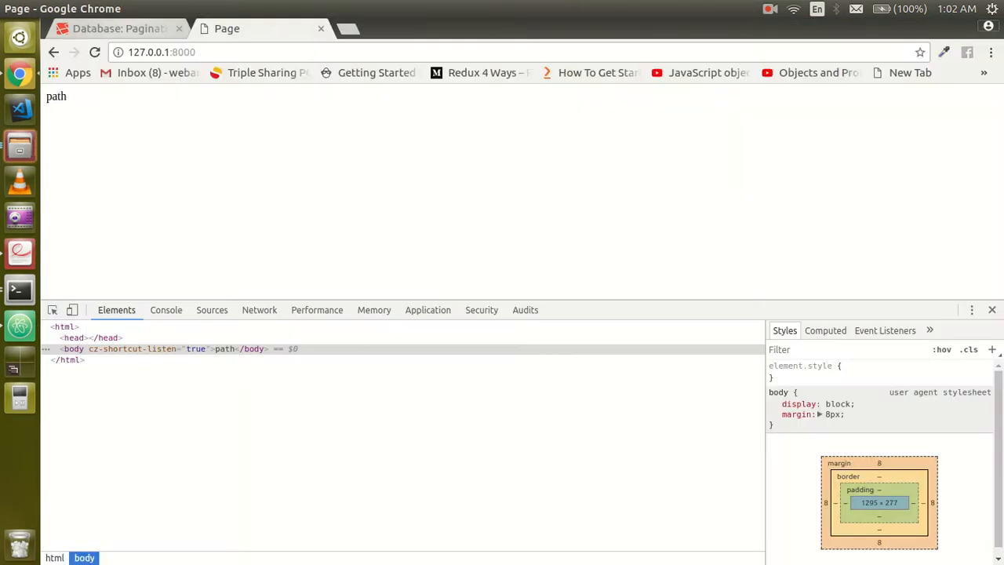
{"action": "mouse_move", "coordinate": [117, 28]}
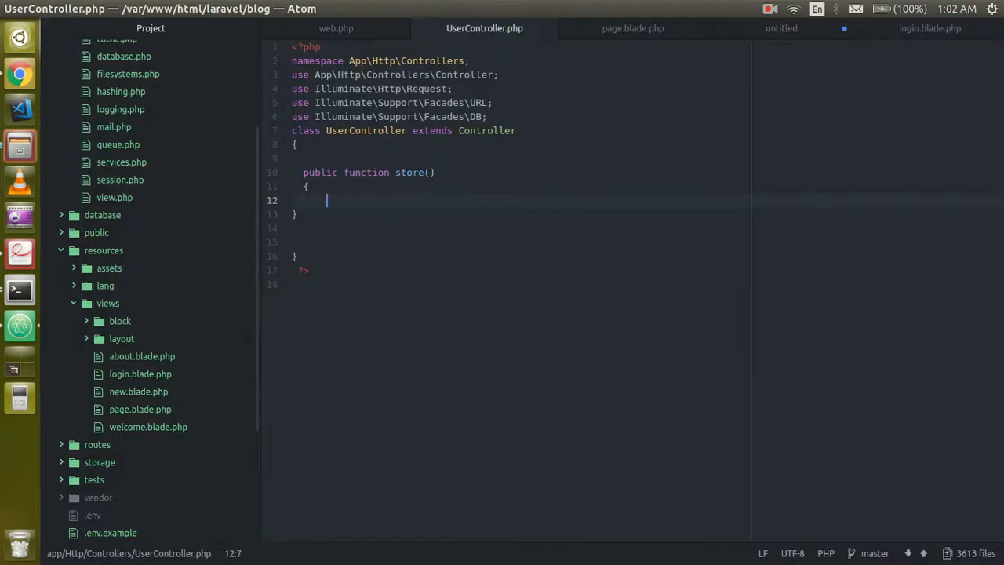
Write $result = DB::table('test')->paginate(2); in store() and begin a print statement below.
{"action": "type", "text": "$"}
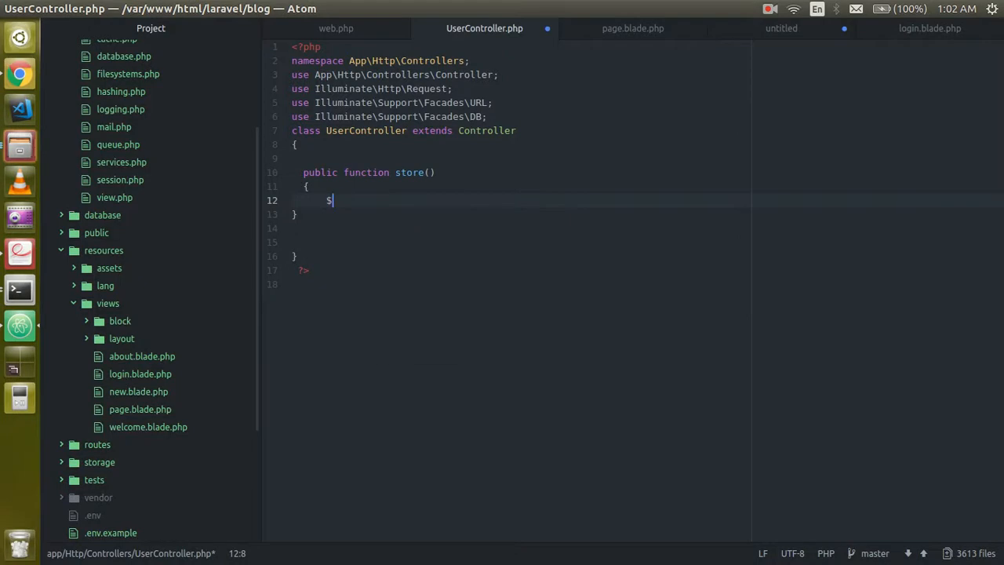
{"action": "type", "text": "result"}
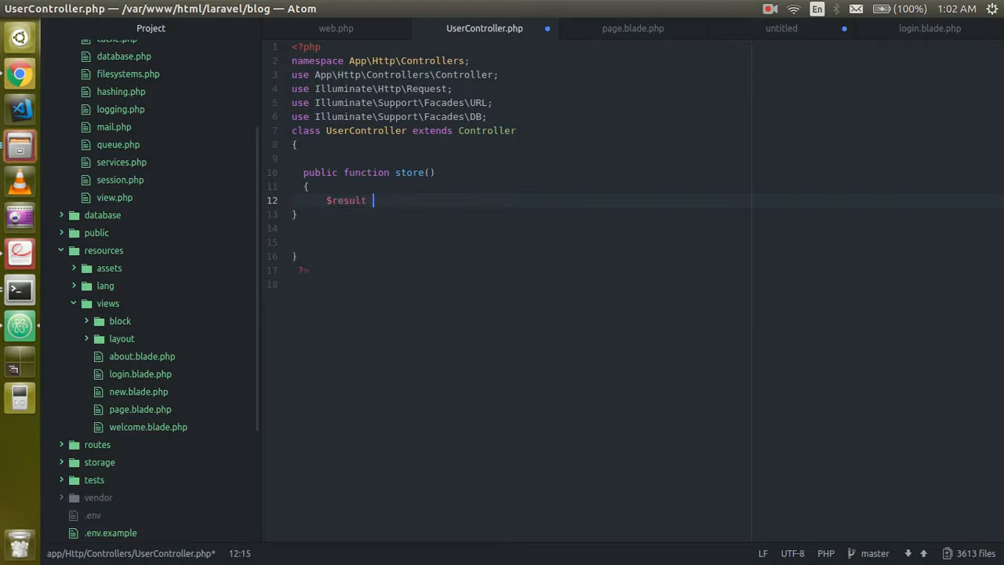
{"action": "type", "text": "=DB"}
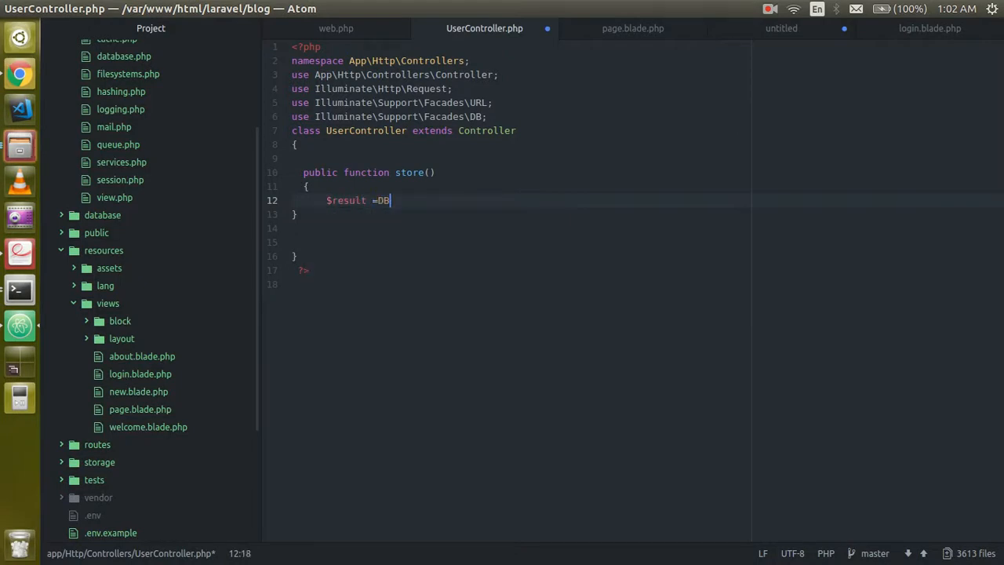
{"action": "type", "text": ":"}
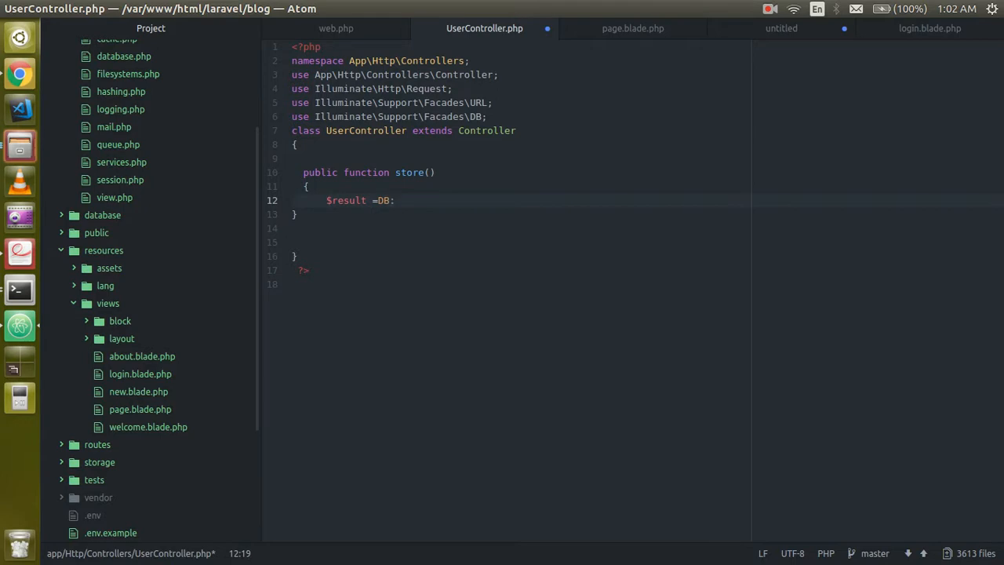
{"action": "type", "text": ":"}
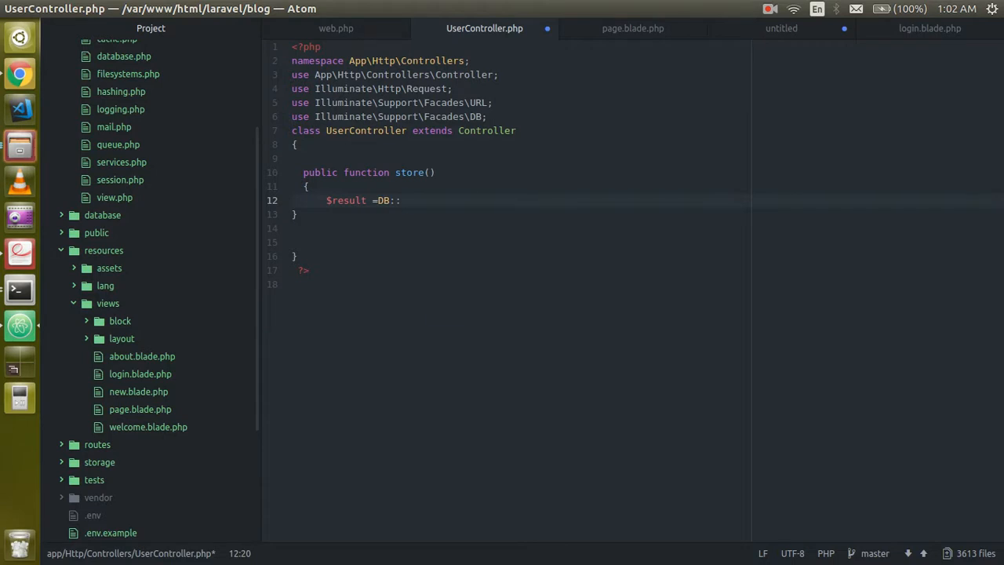
{"action": "type", "text": "table"}
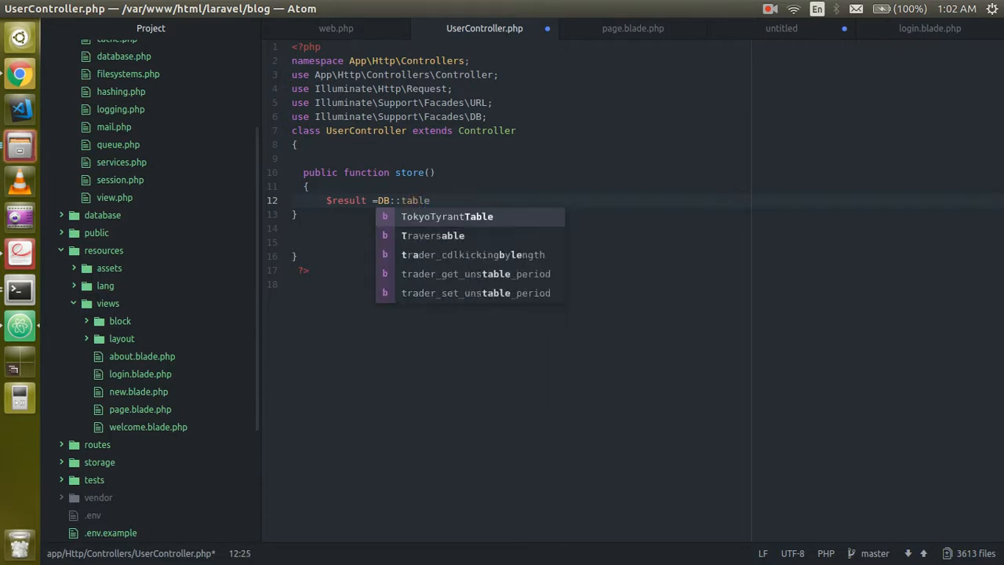
{"action": "type", "text": "('test'"}
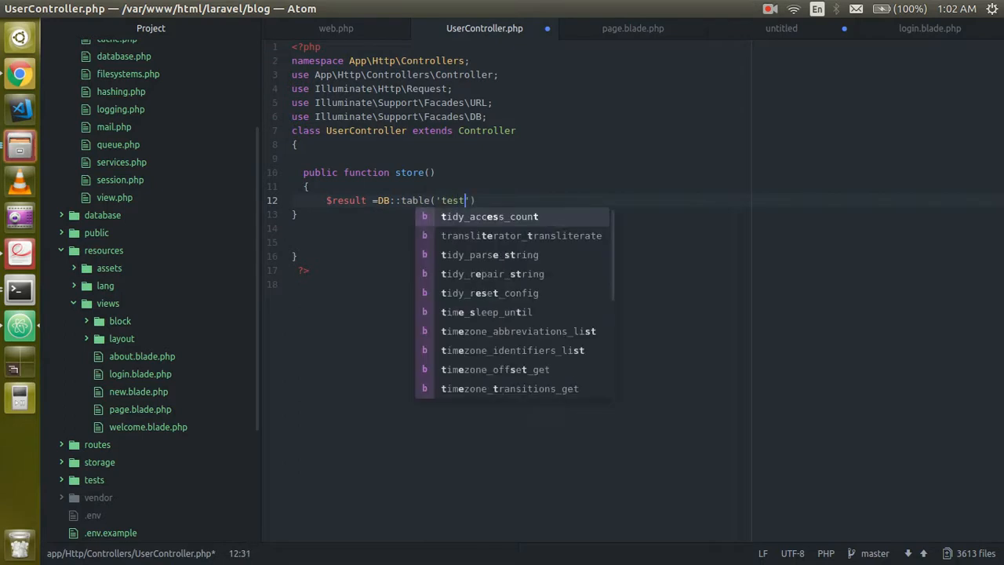
{"action": "type", "text": "')->"}
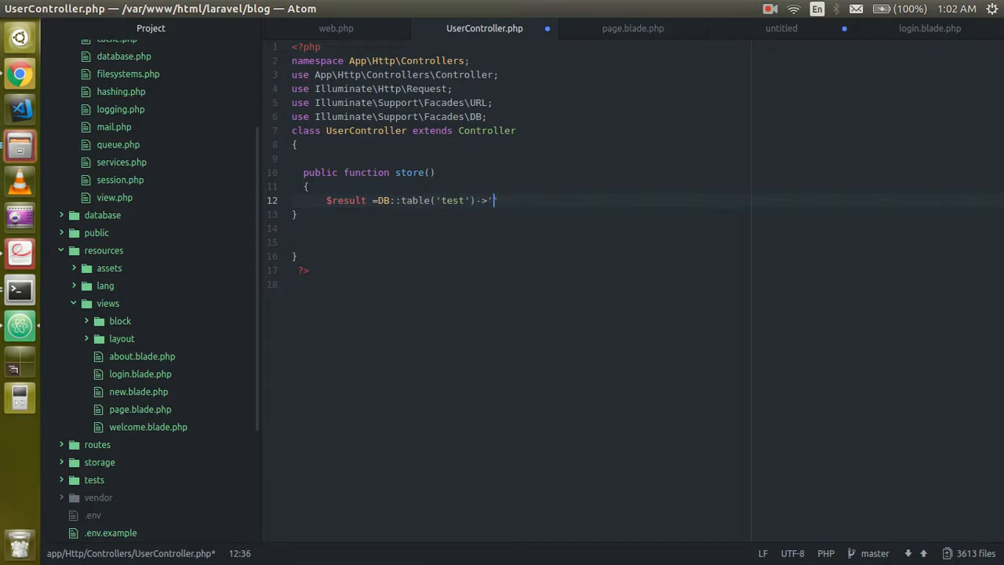
{"action": "type", "text": "pa"}
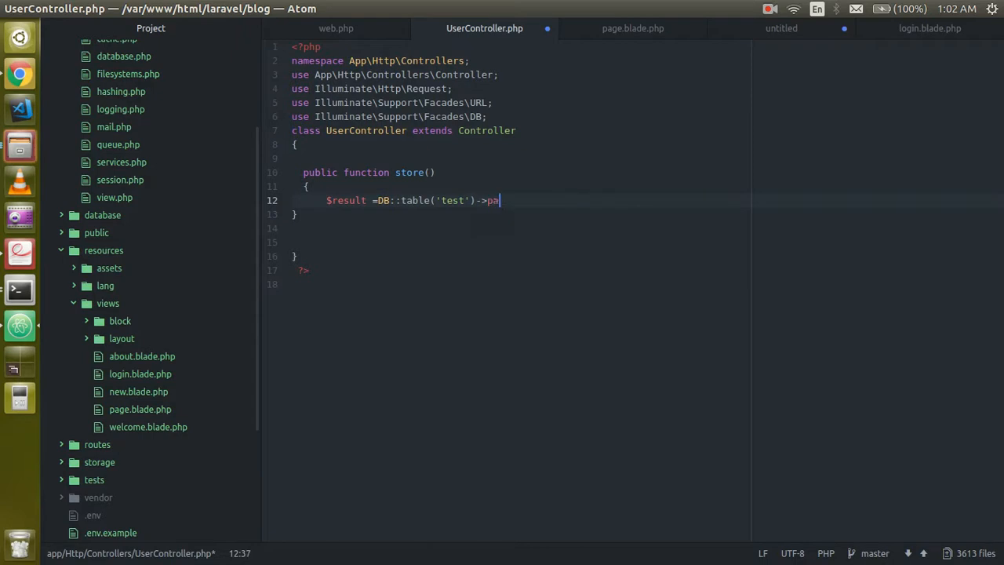
{"action": "type", "text": "ginate("}
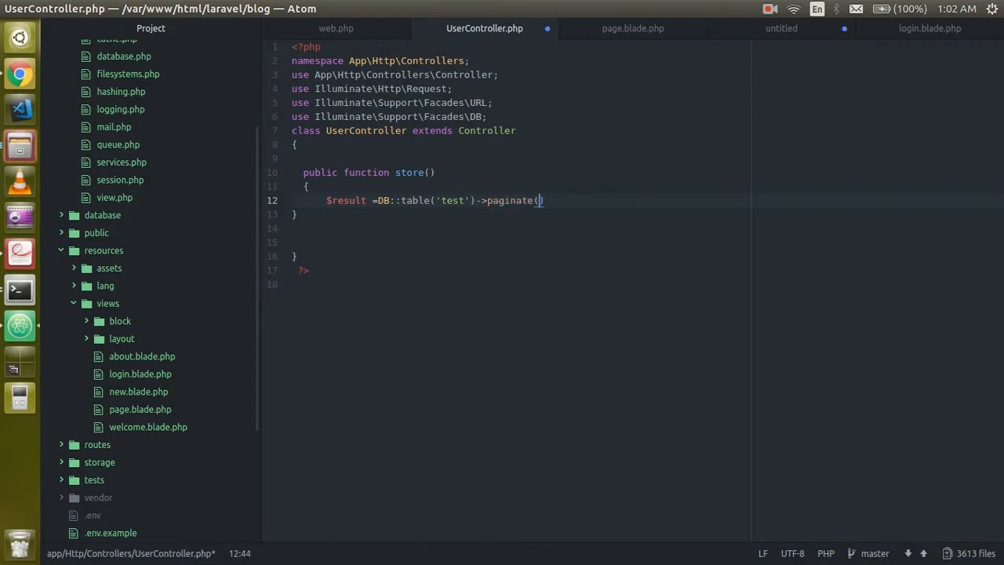
{"action": "type", "text": ");"}
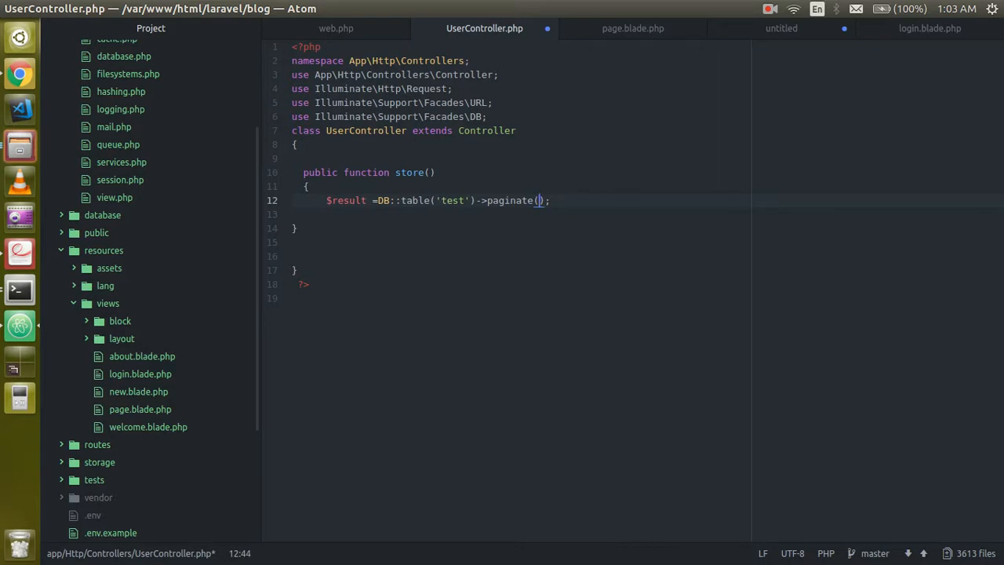
{"action": "type", "text": "2"}
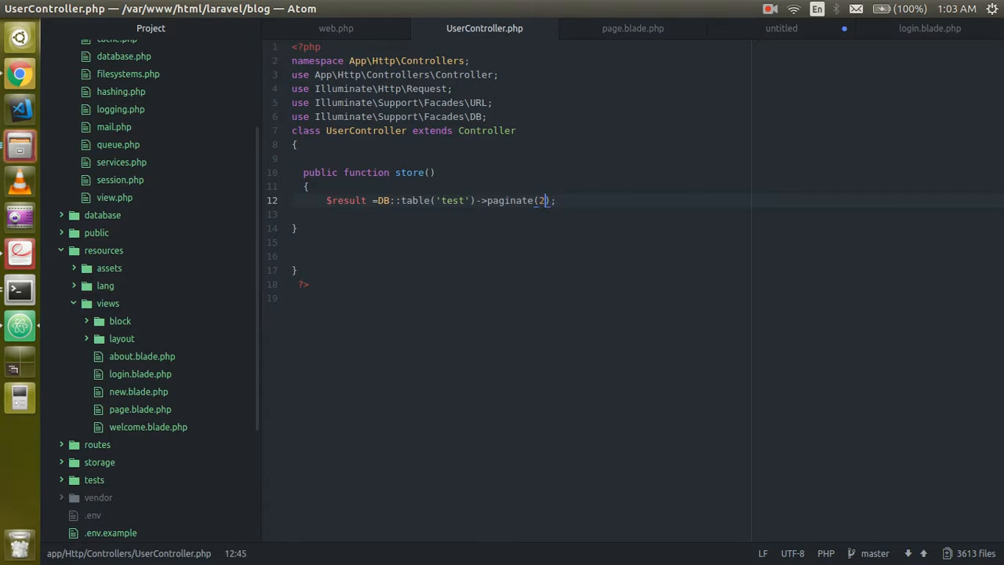
{"action": "type", "text": "print_r()"}
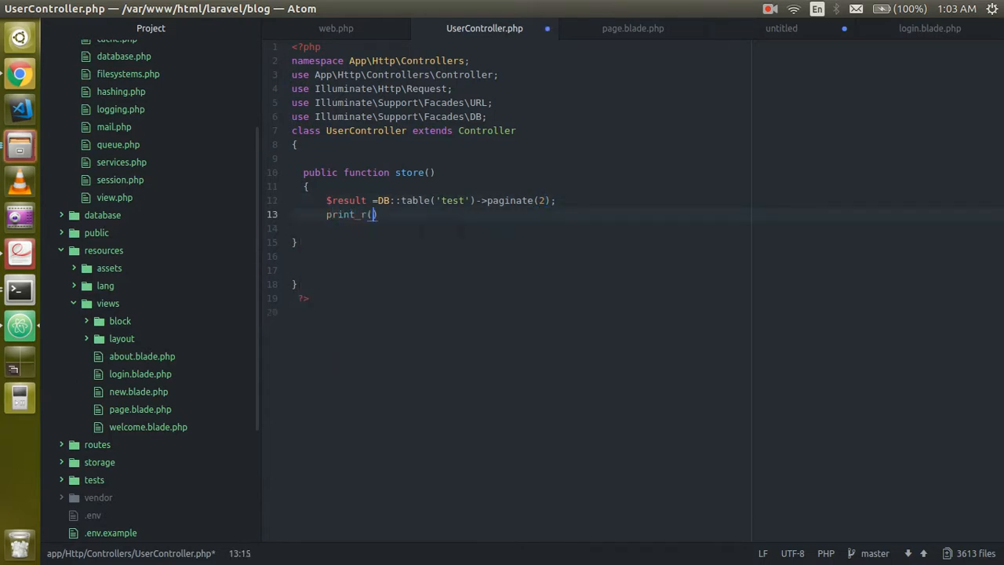
Complete print_r($result); then start replacing it with a return statement.
{"action": "type", "text": "$re"}
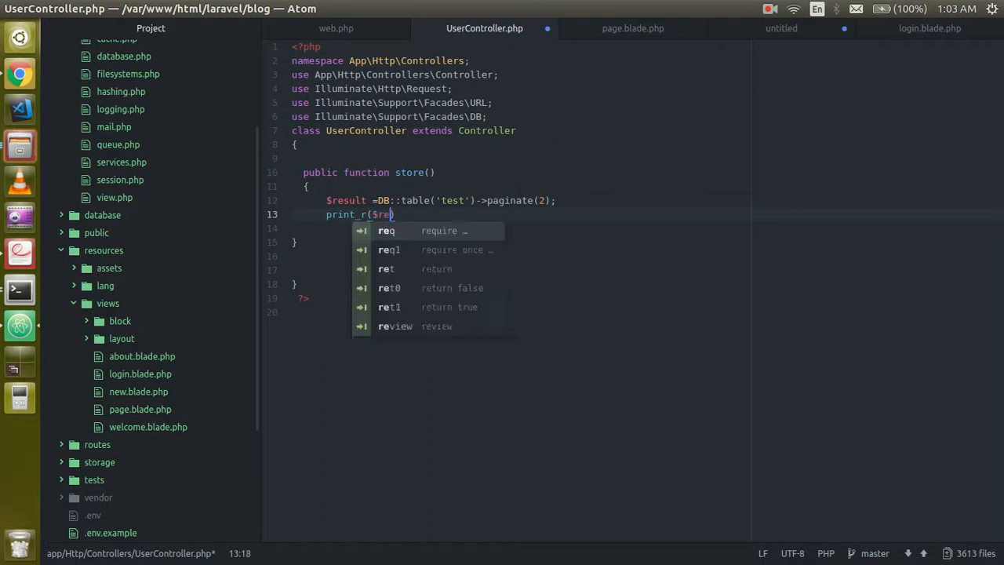
{"action": "type", "text": "sult"}
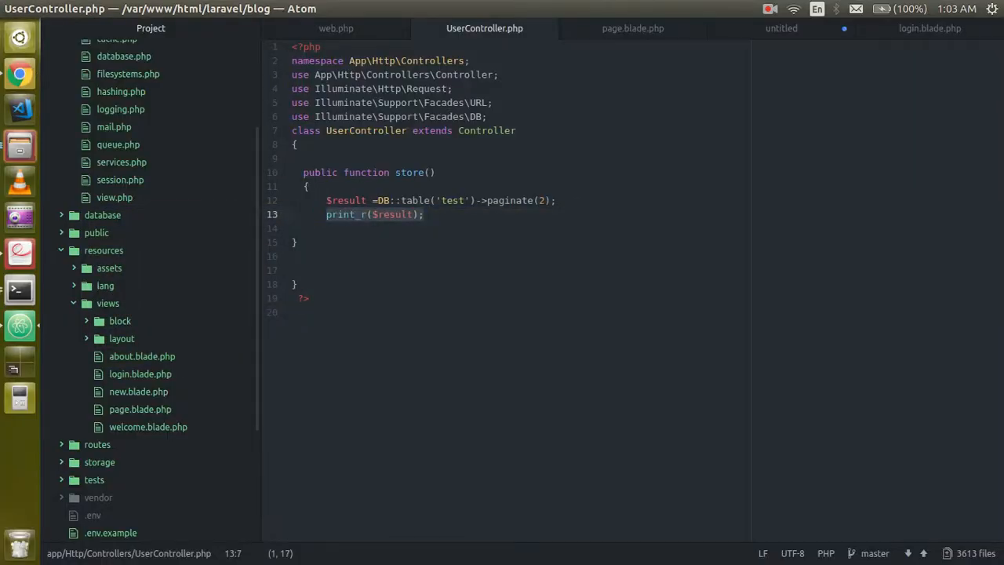
{"action": "type", "text": "retrun"}
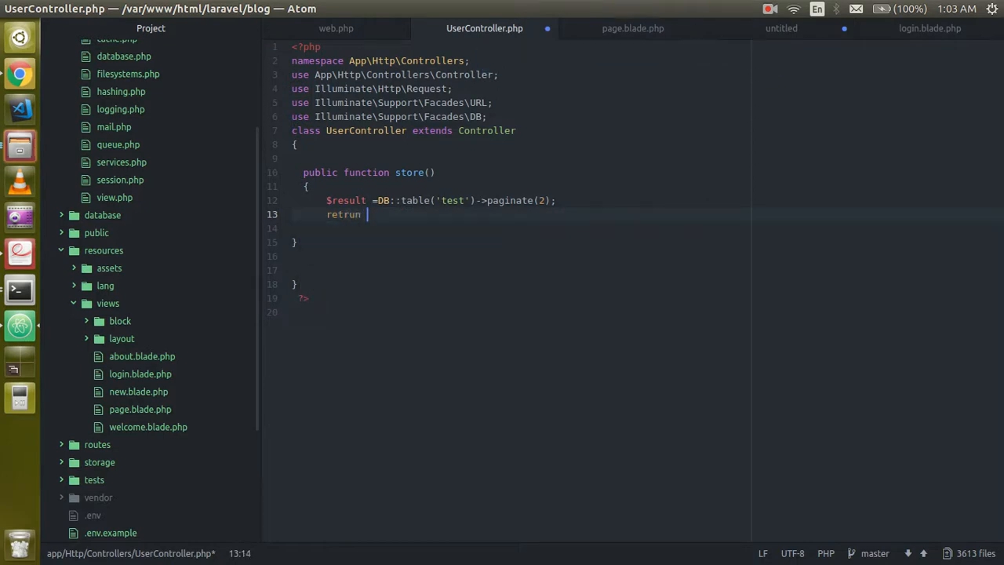
Make store() return view('page', ["data"=>$result]) with paginate(5), then move to page.blade.php.
{"action": "type", "text": "view('page')"}
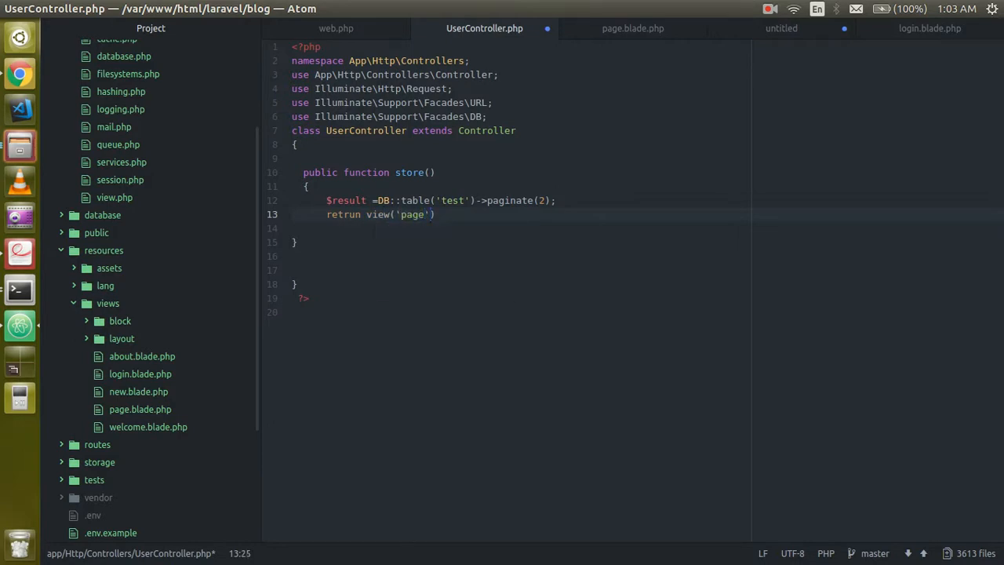
{"action": "type", "text": ","}
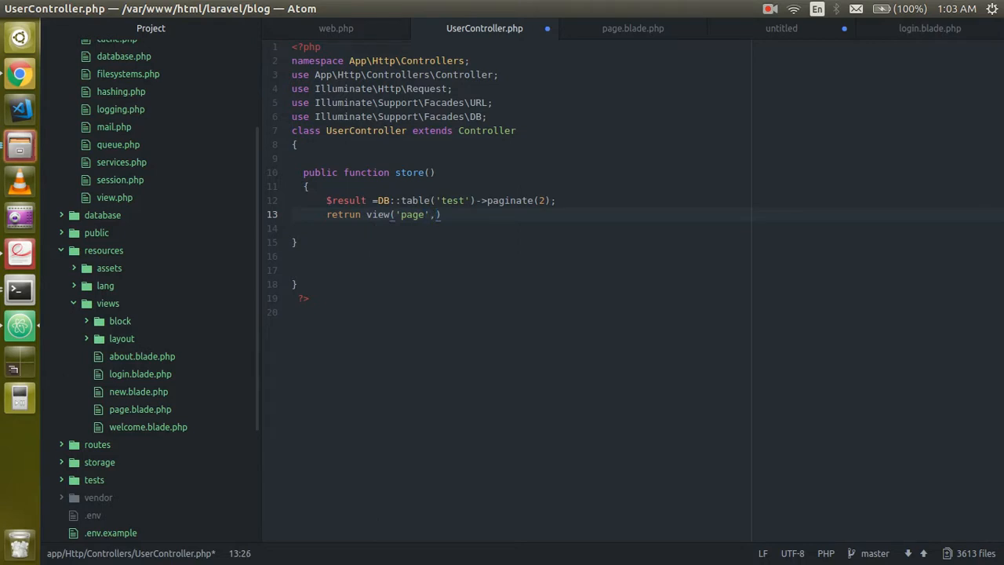
{"action": "type", "text": "data"}
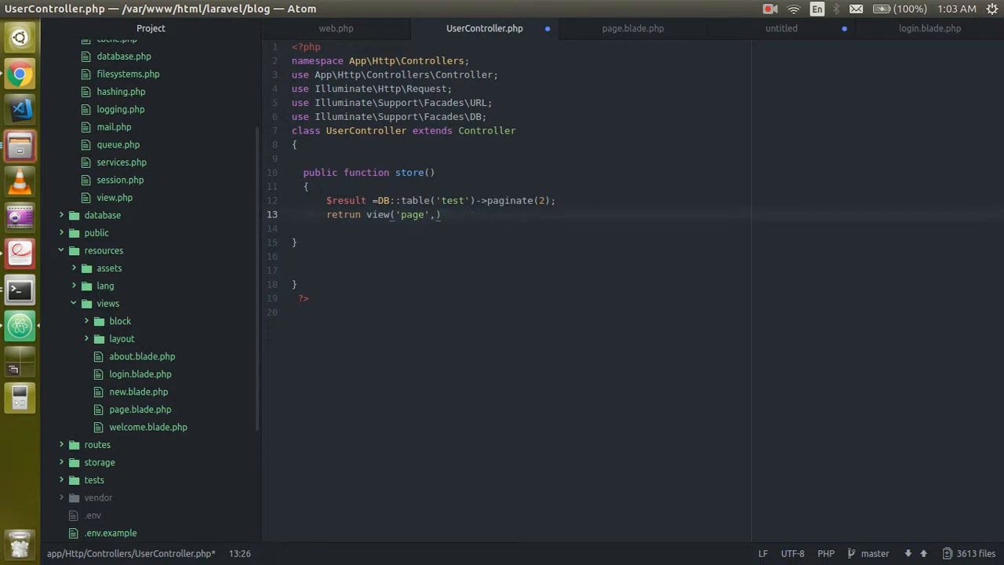
{"action": "type", "text": "["}
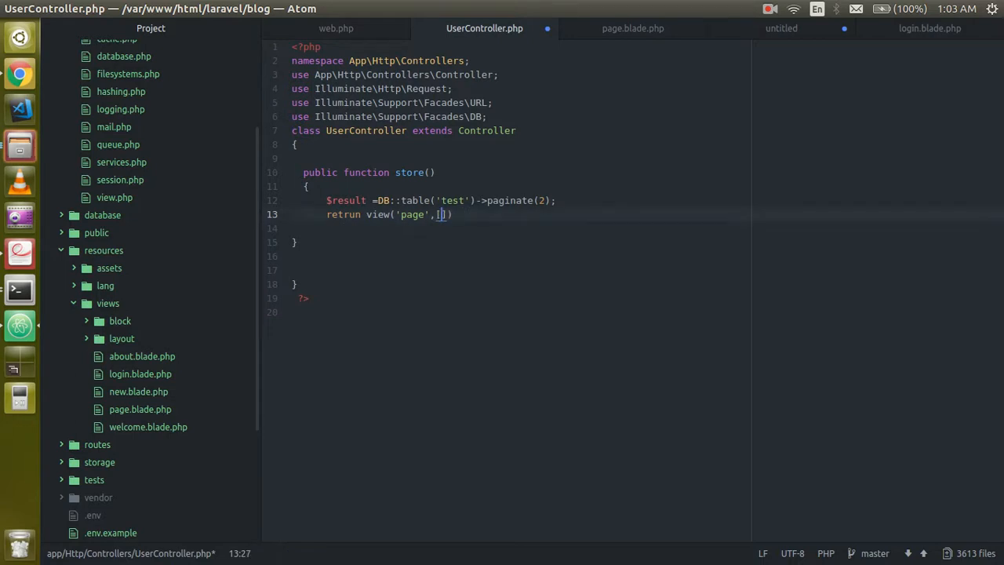
{"action": "type", "text": "[data\"=>"}
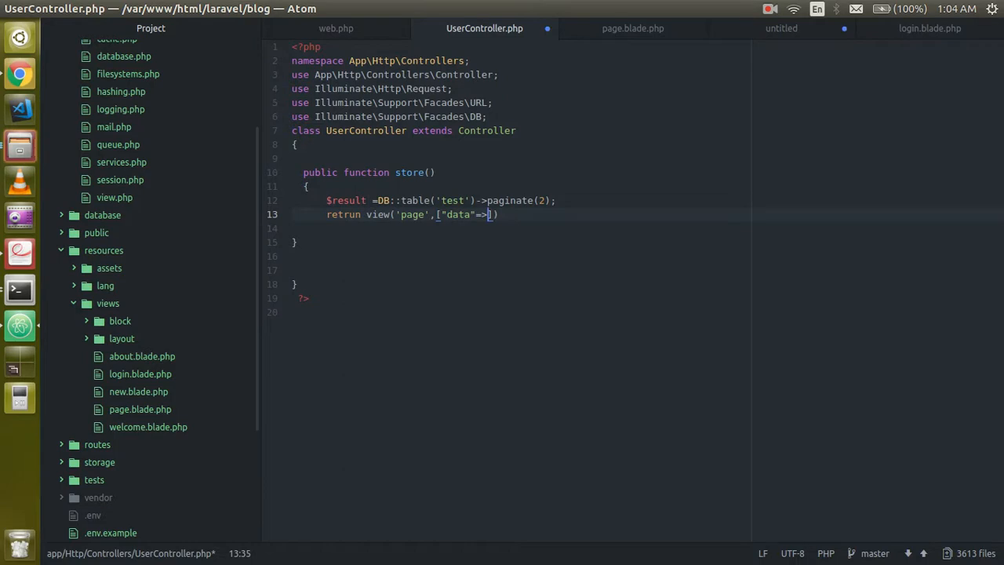
{"action": "type", "text": "$result"}
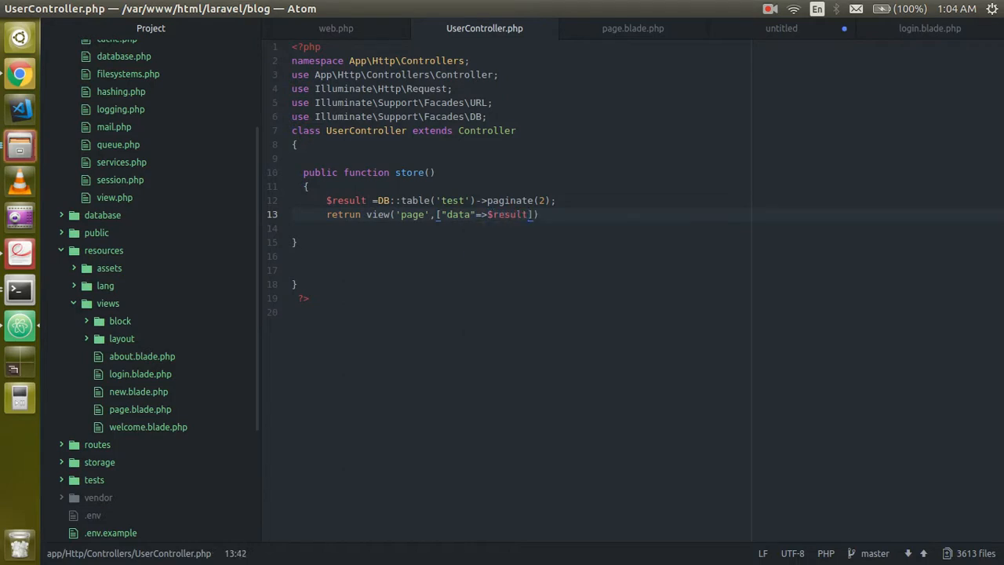
{"action": "type", "text": ");"}
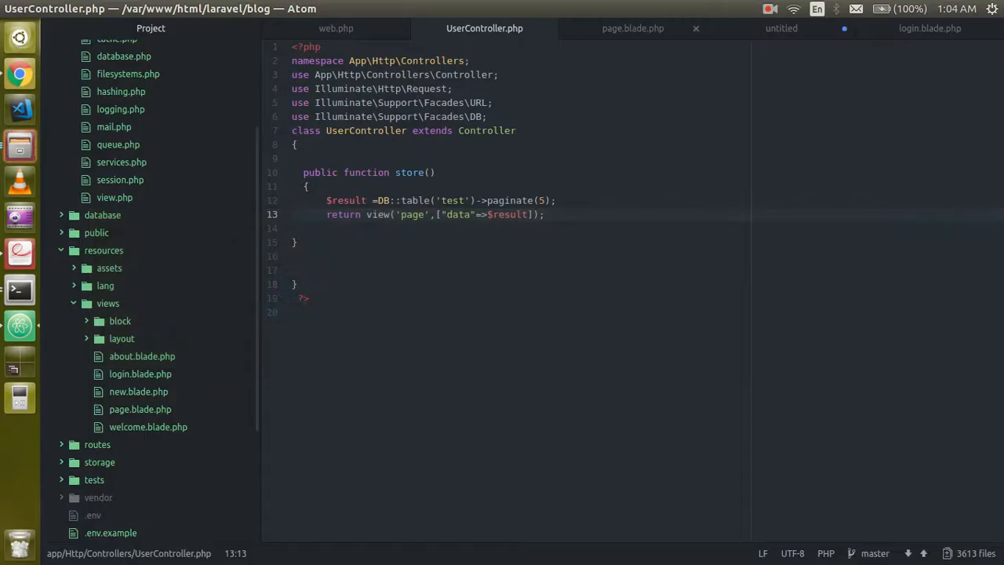
{"action": "left_click", "coordinate": [631, 28]}
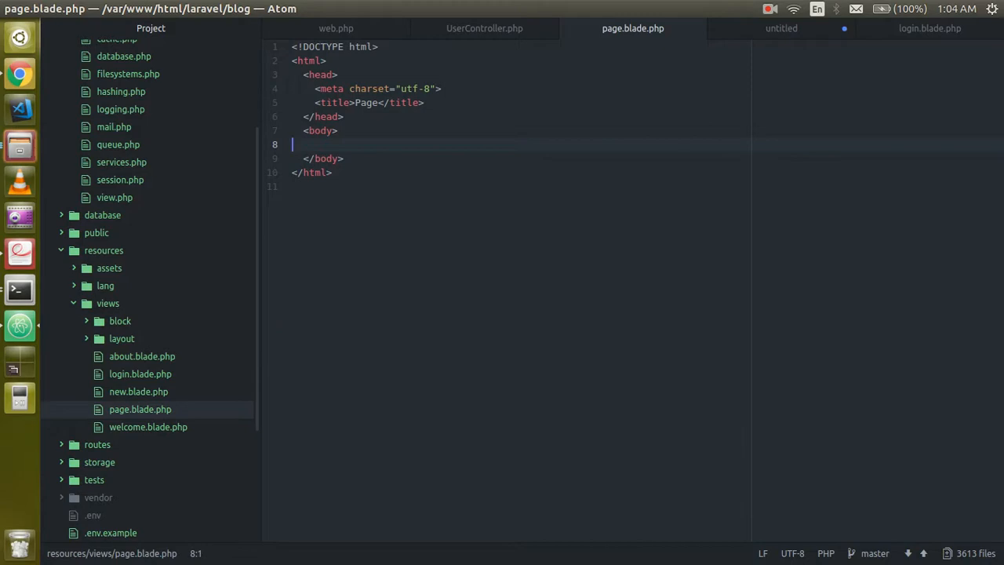
{"action": "type", "text": "@fore"}
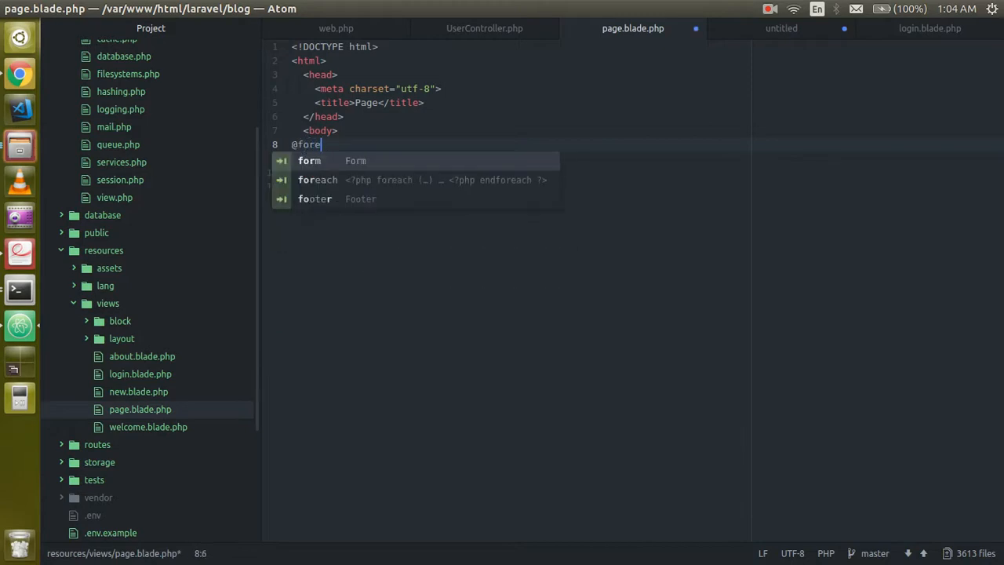
{"action": "type", "text": "ach"}
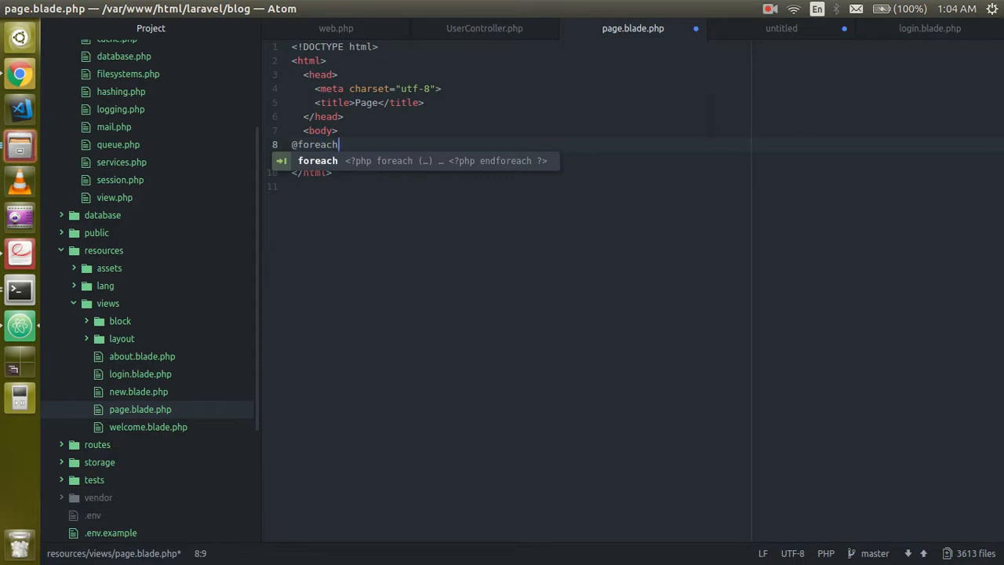
{"action": "type", "text": "($)"}
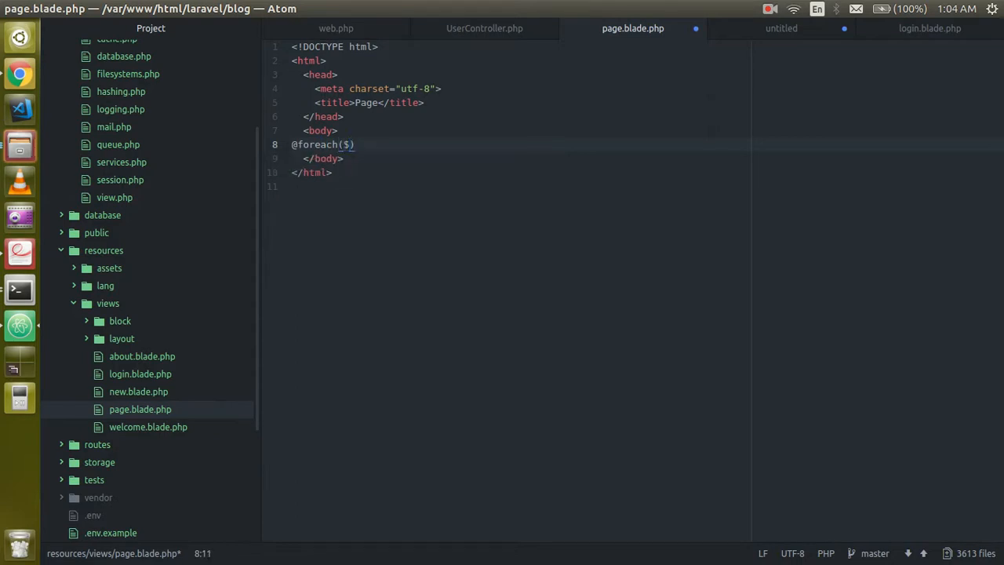
{"action": "type", "text": "data as"}
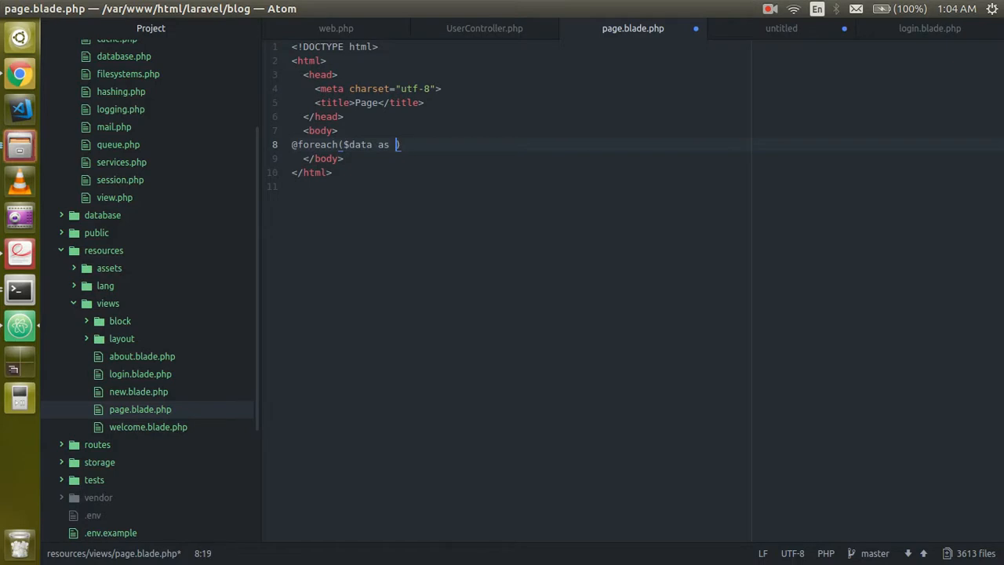
{"action": "type", "text": "$per"}
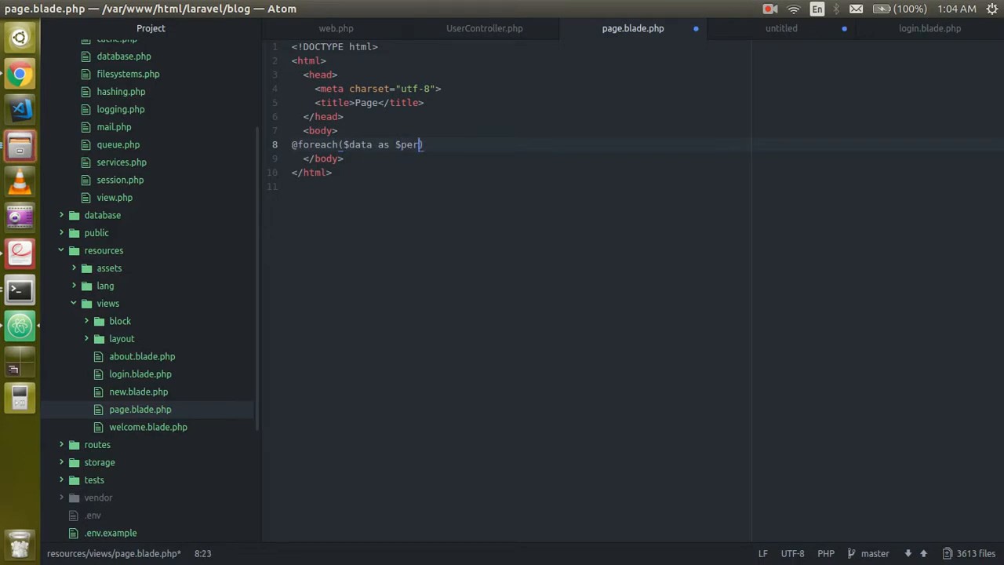
{"action": "type", "text": ")"}
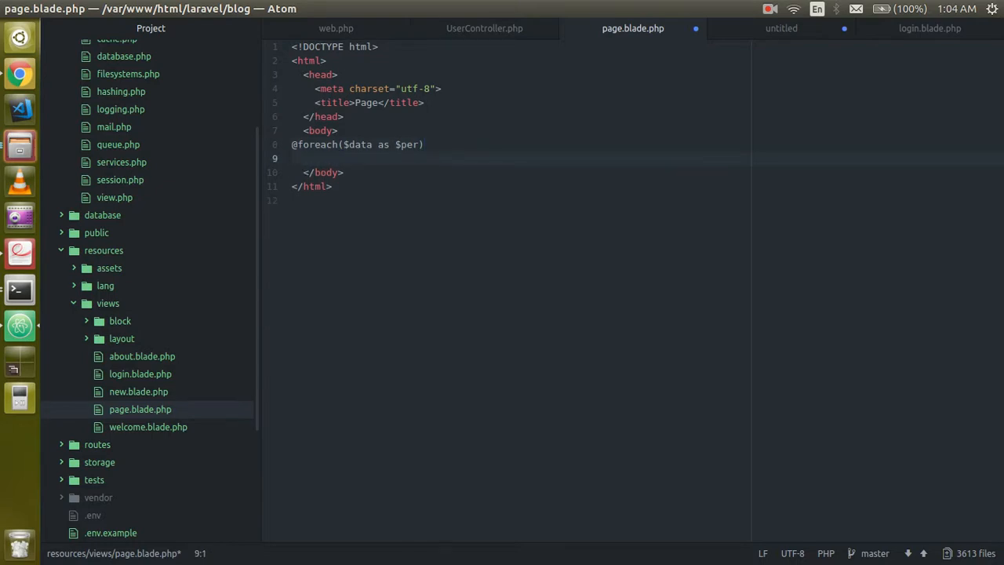
{"action": "type", "text": "{{}}"}
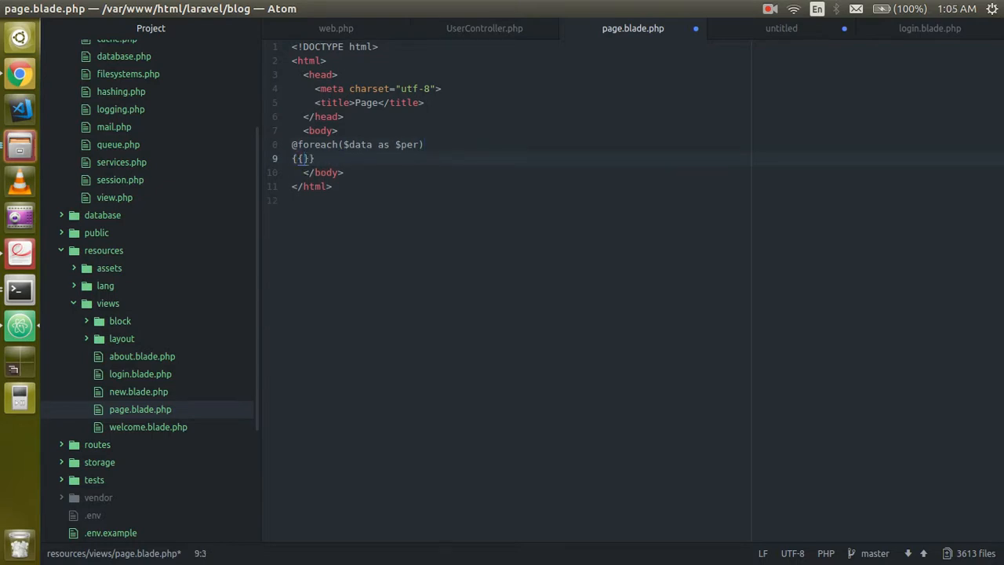
{"action": "type", "text": "$"}
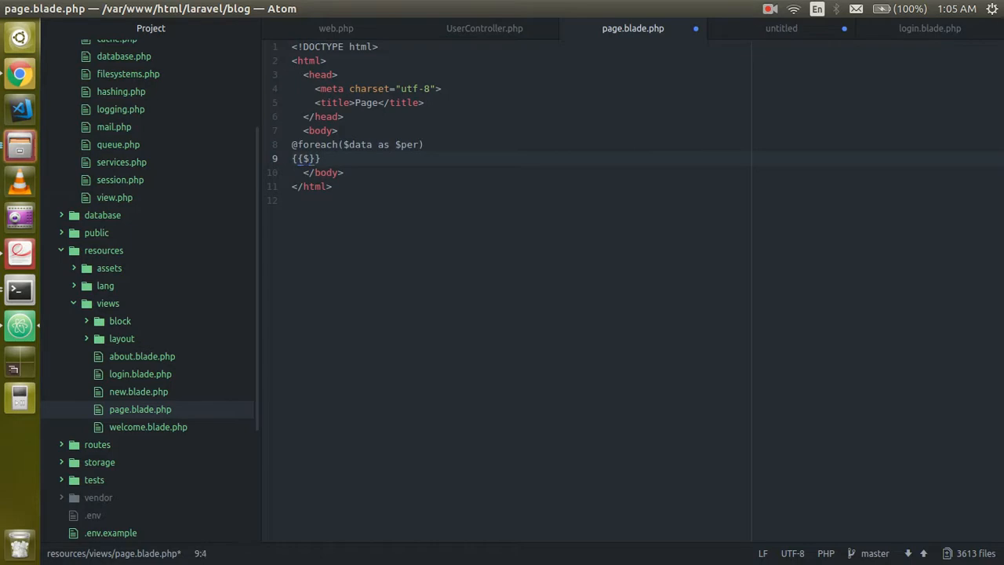
{"action": "type", "text": "$data->"}
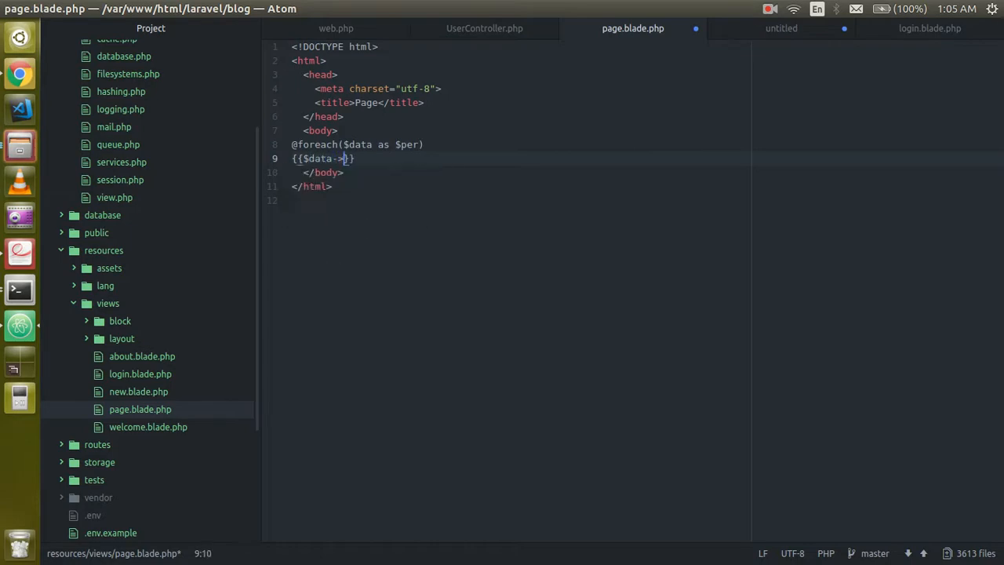
{"action": "type", "text": "name"}
{"action": "type", "text": "@"}
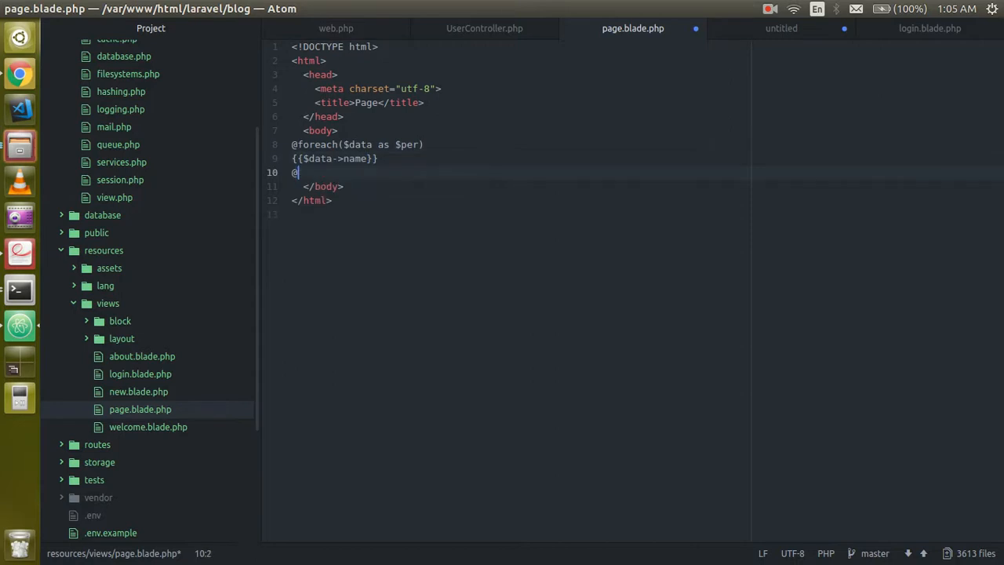
{"action": "type", "text": "end"}
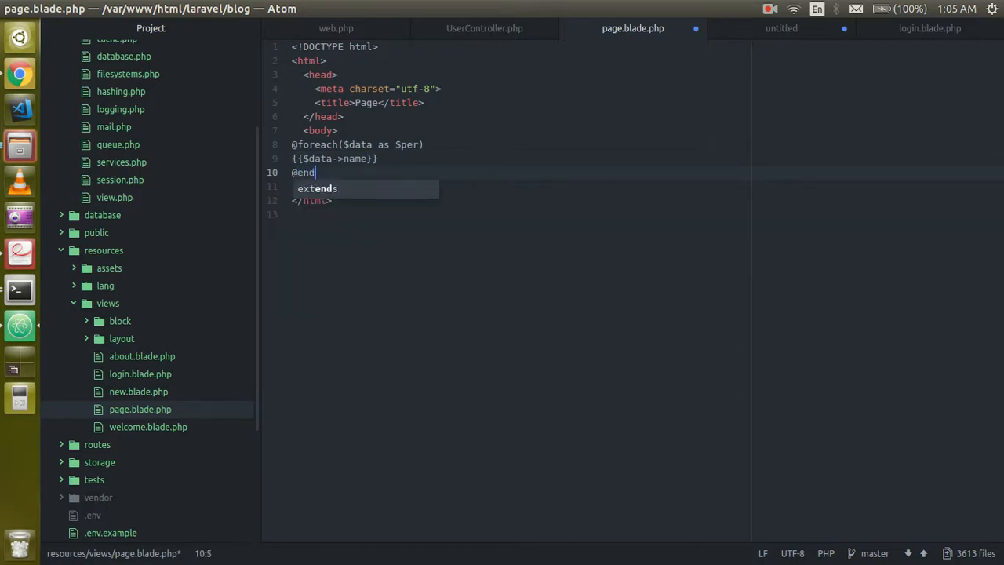
{"action": "type", "text": "foreach"}
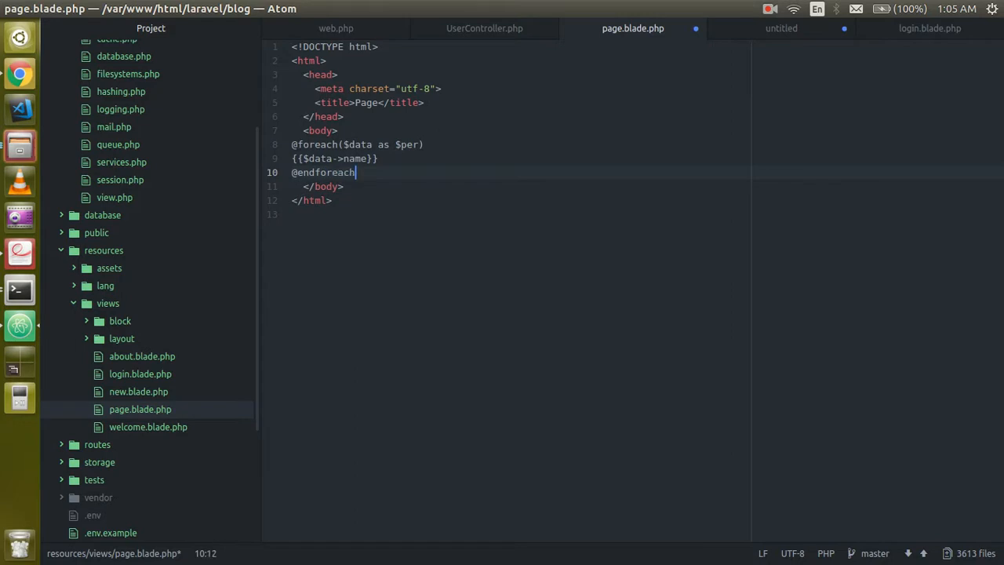
{"action": "type", "text": "()"}
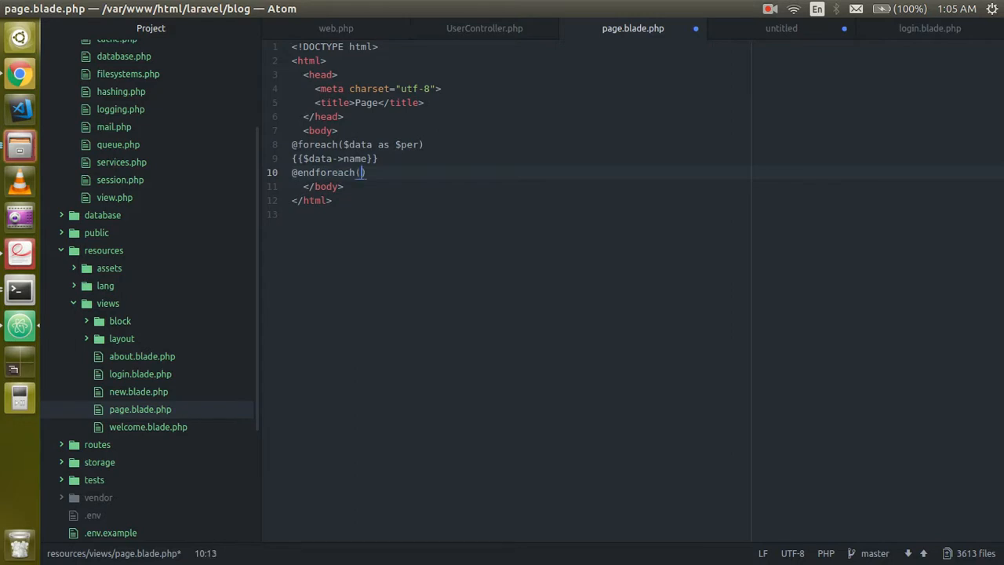
{"action": "key", "text": "BackSpace"}
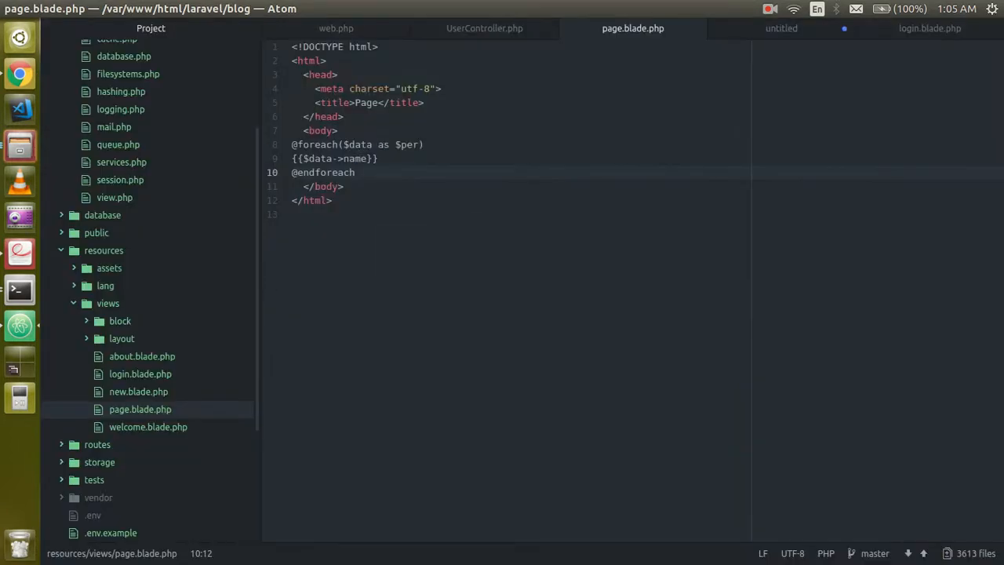
Correct the printed variable to $per->name and add a second div below the list.
{"action": "key", "text": "BackSpace"}
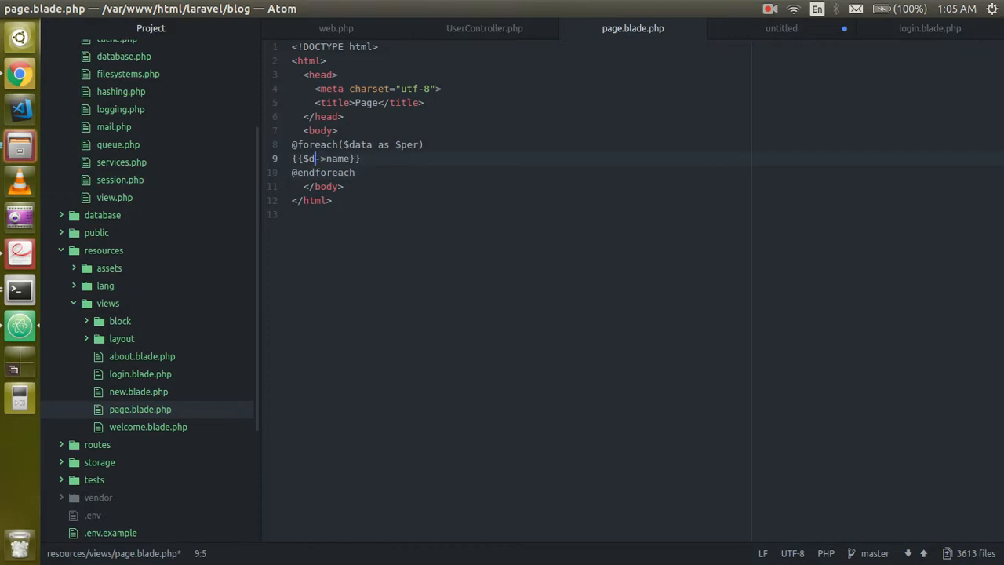
{"action": "type", "text": "per"}
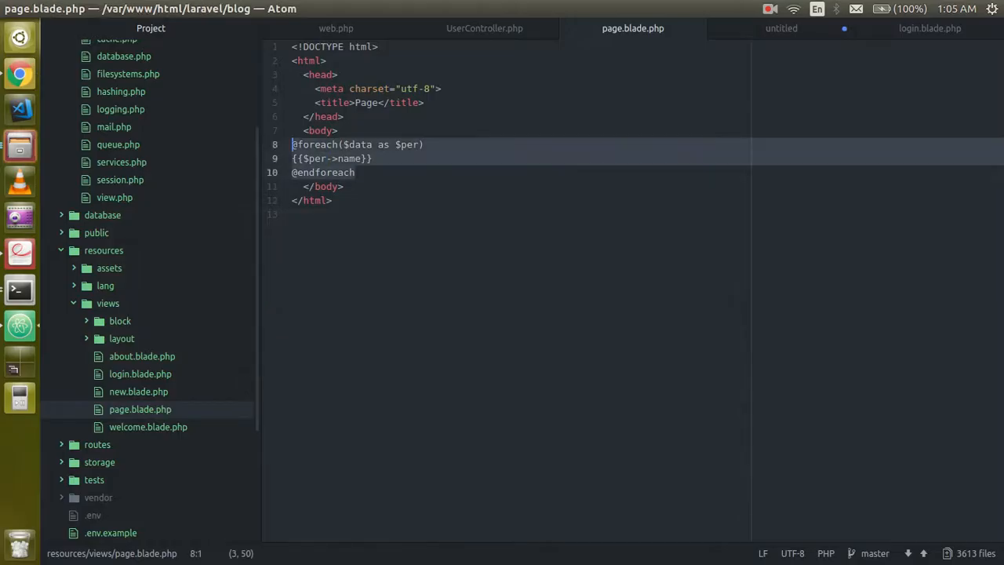
{"action": "type", "text": "div class=\"\">"}
{"action": "type", "text": "</div>"}
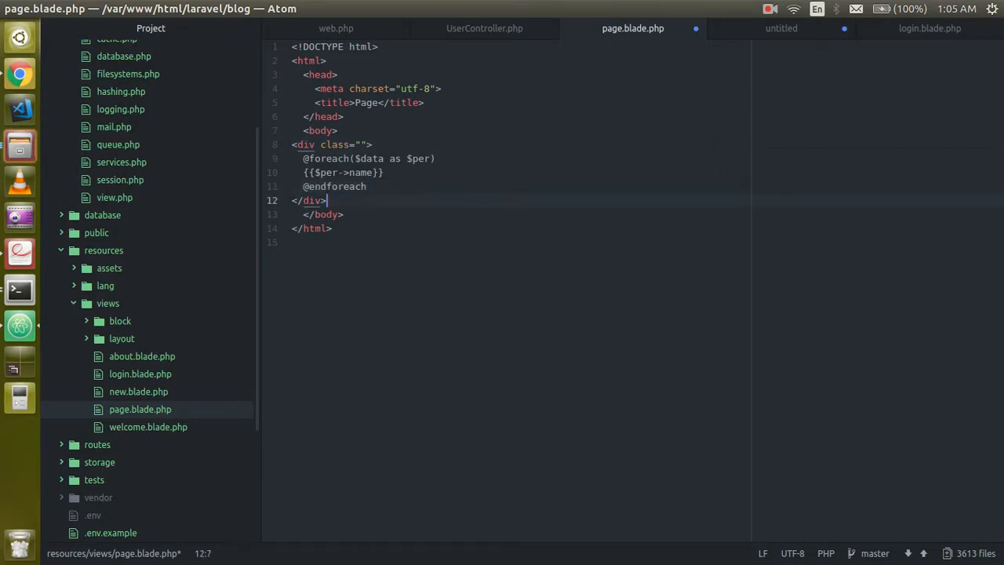
{"action": "type", "text": "div class=\"\">"}
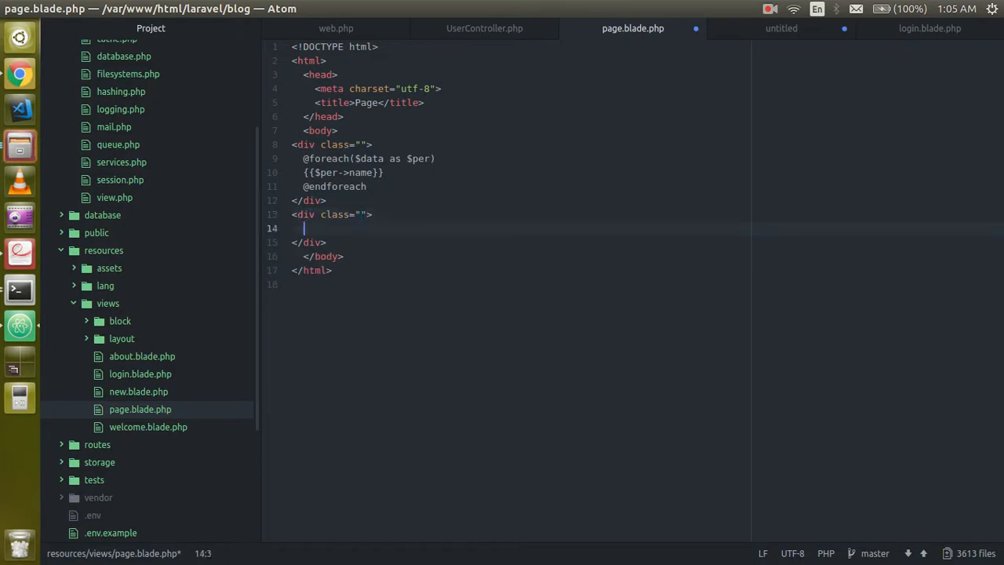
Render the pagination links with {{$data->links()}} in the second div.
{"action": "type", "text": "{{}}"}
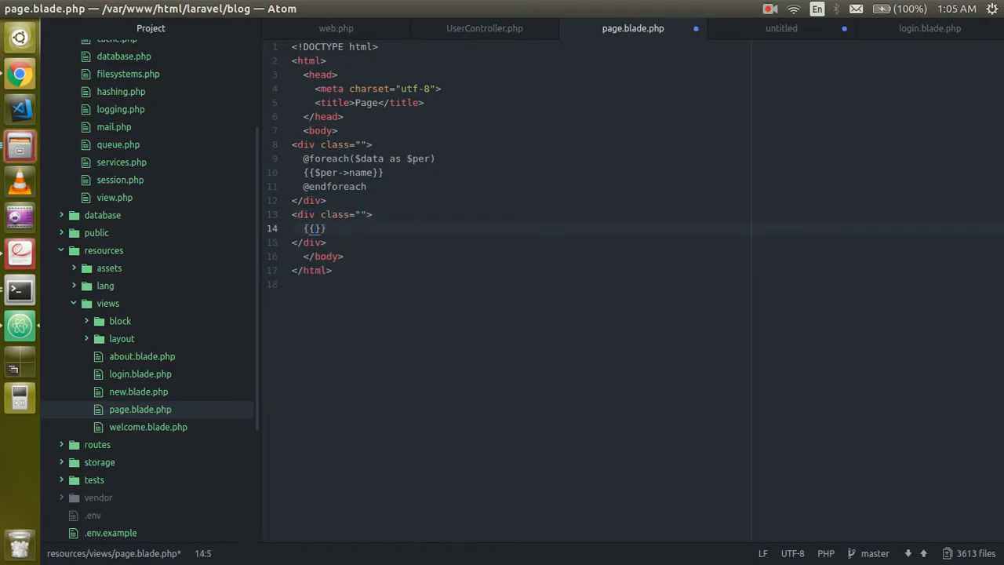
{"action": "type", "text": "$data"}
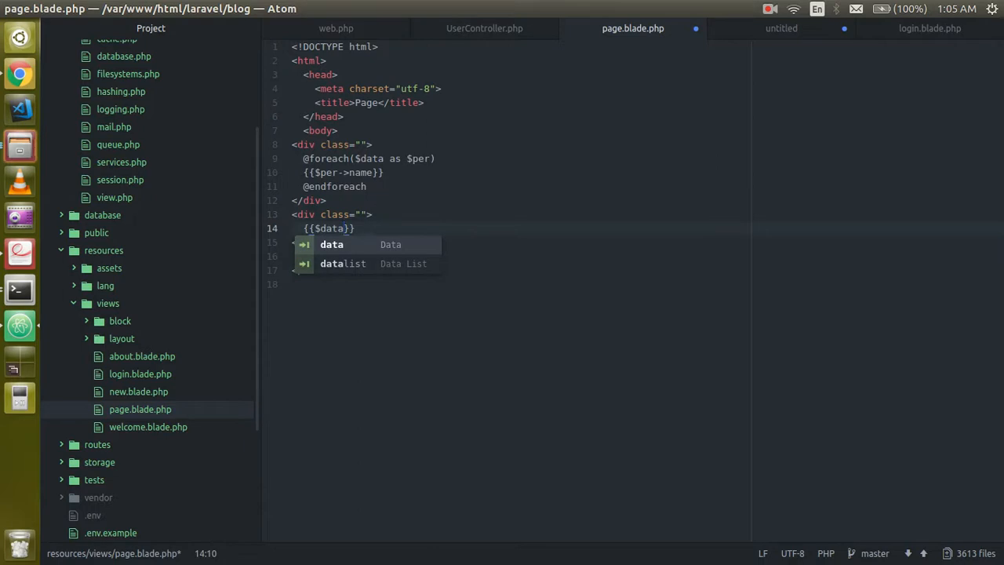
{"action": "type", "text": "->l"}
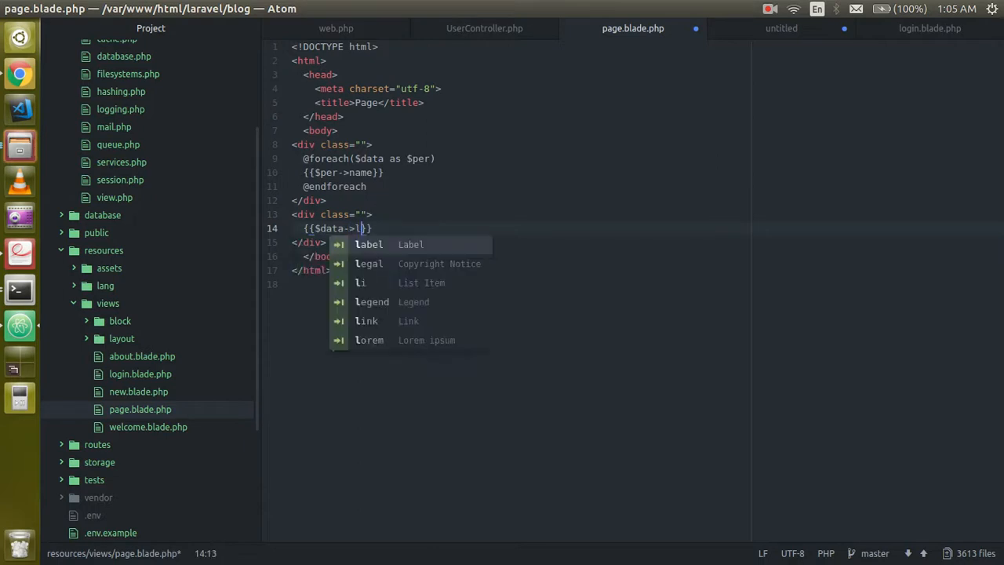
{"action": "type", "text": "inks"}
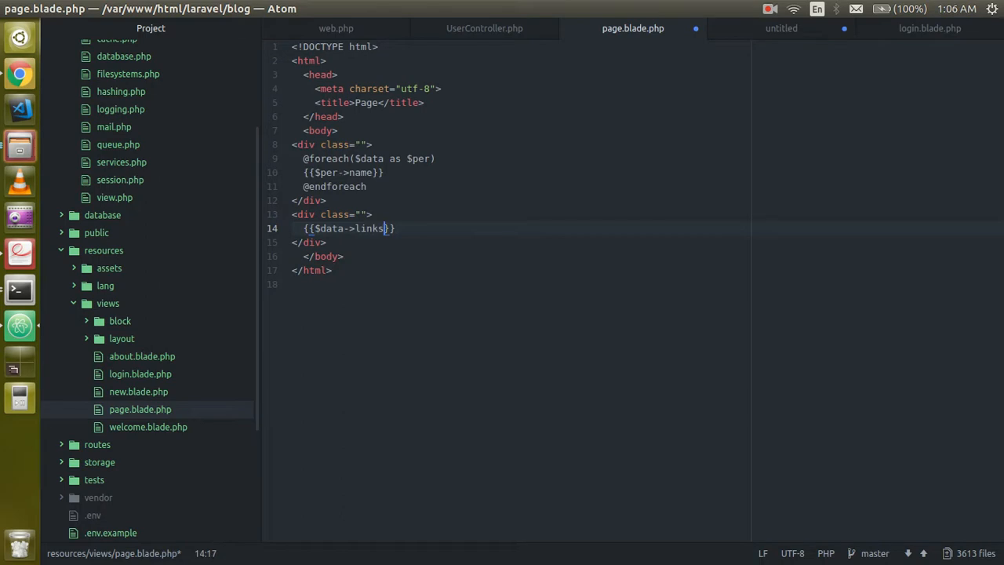
{"action": "type", "text": "()"}
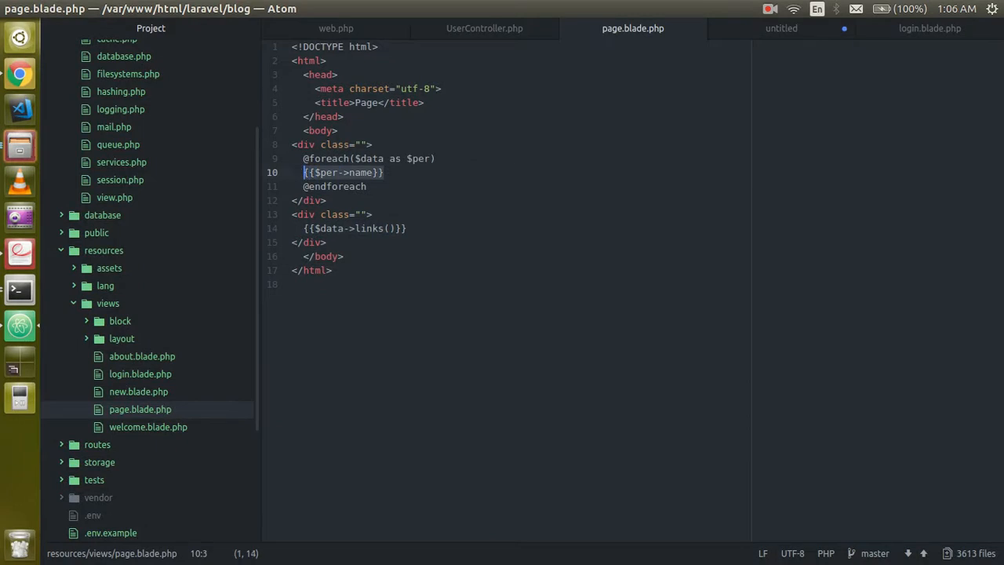
{"action": "type", "text": "s"}
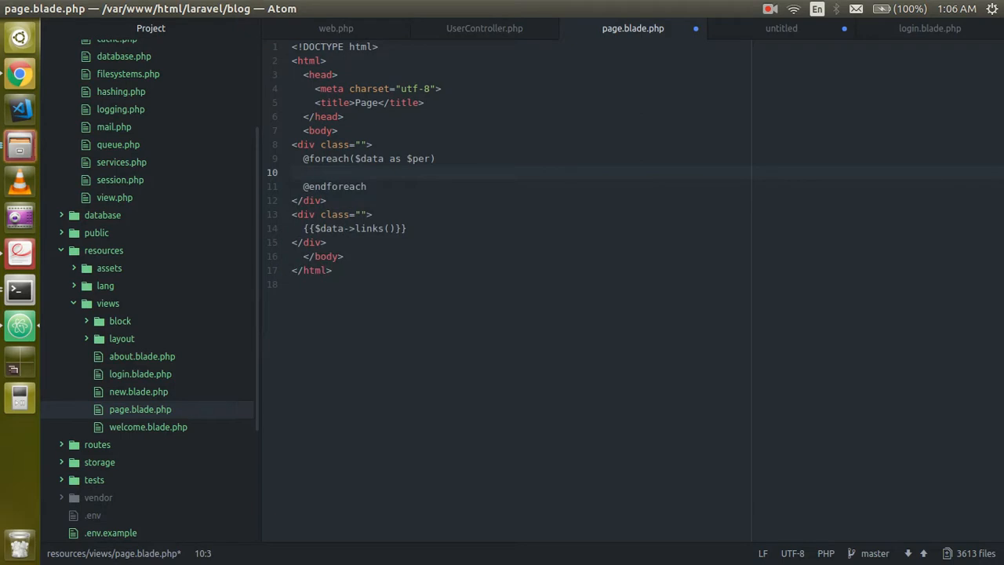
Replace the name line with a <div class=""> containing a span inside the foreach.
{"action": "type", "text": "<div class=\"\">"}
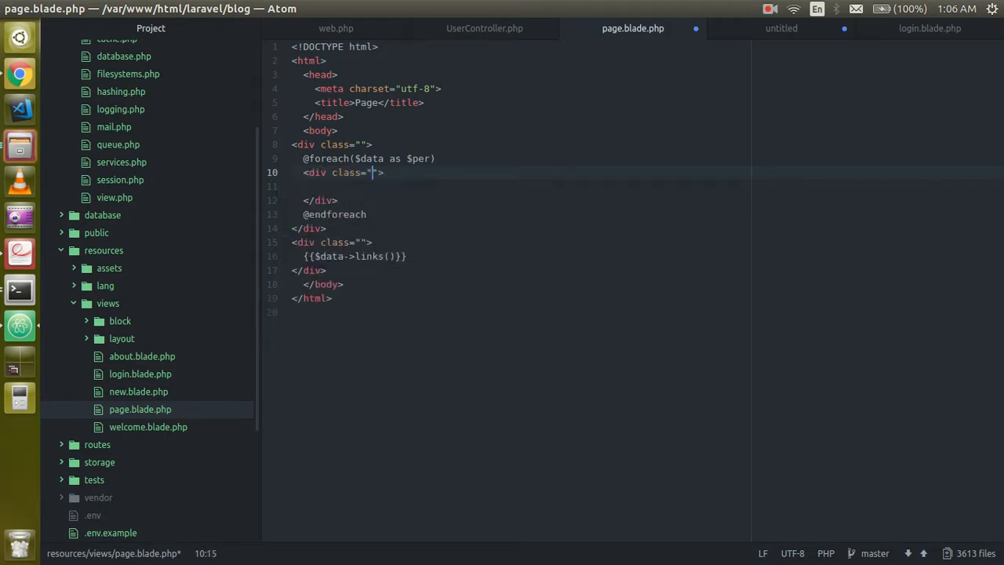
{"action": "type", "text": "span"}
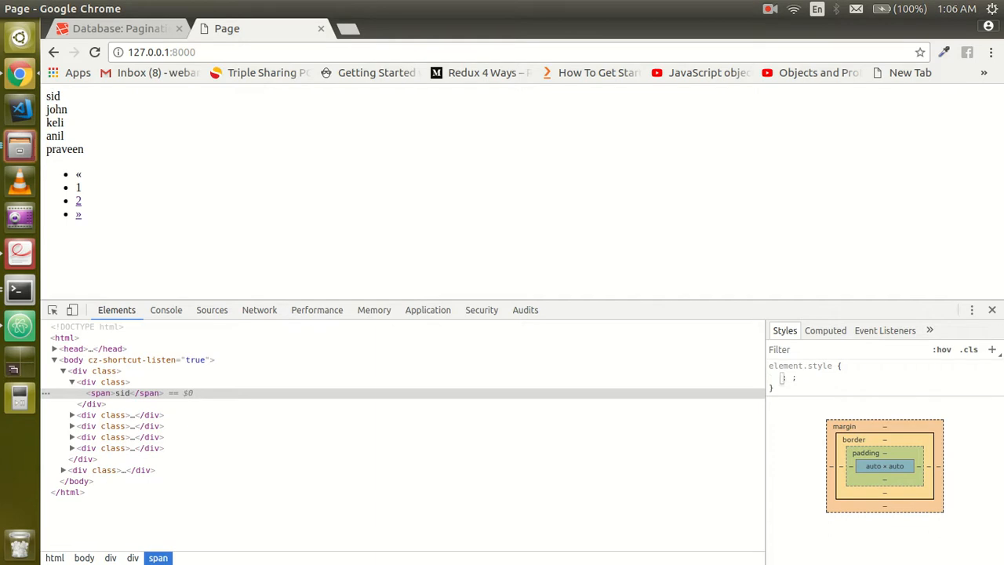
Style the span in DevTools with background-color: skyblue, padding 3px, width 100px, display inline-block.
{"action": "type", "text": "background"}
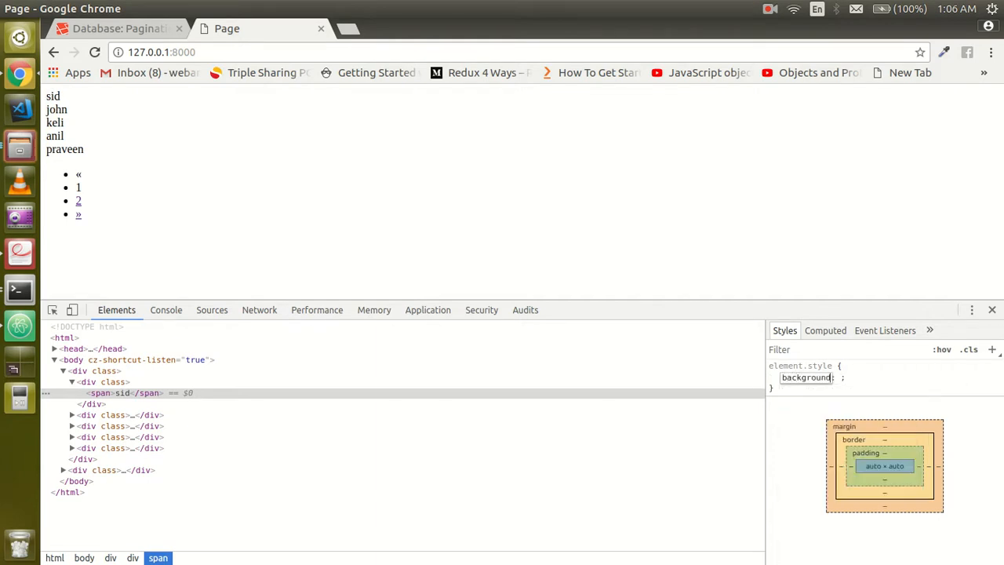
{"action": "type", "text": "background-color: skyblue;"}
{"action": "type", "text": "padding"}
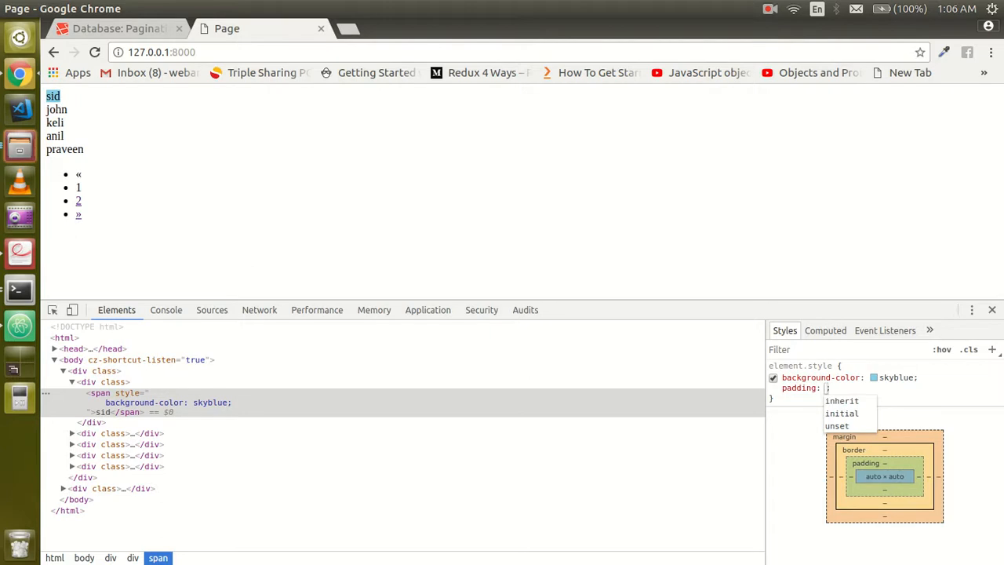
{"action": "type", "text": "3px"}
{"action": "type", "text": "inline"}
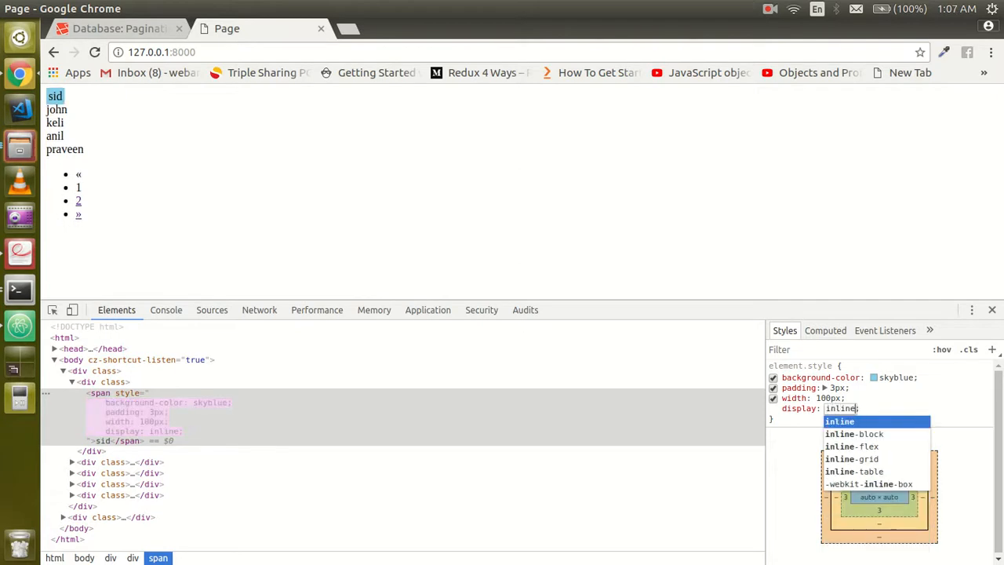
{"action": "left_click", "coordinate": [860, 433]}
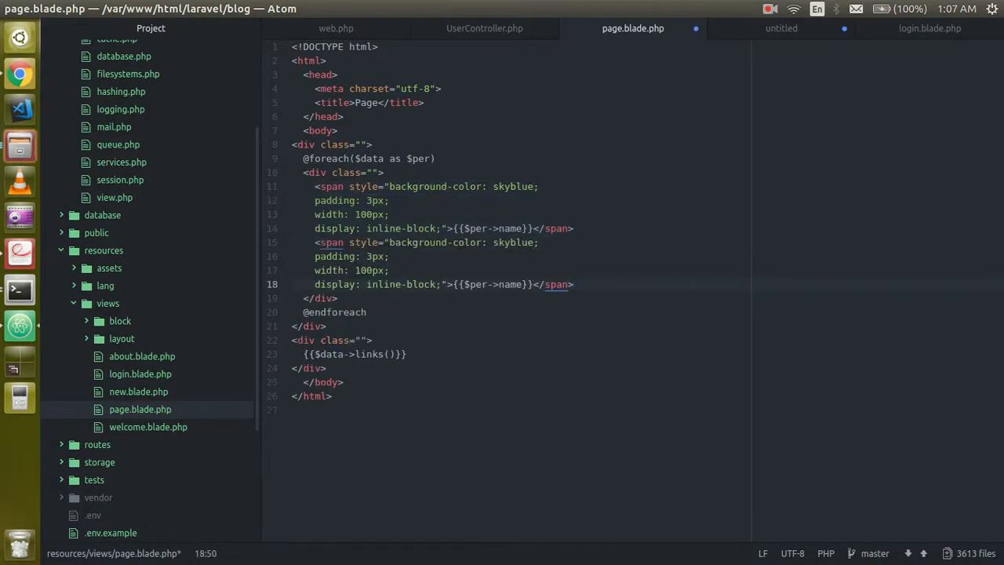
Make the duplicated span show $per->email with an orange background.
{"action": "double_click", "coordinate": [511, 284]}
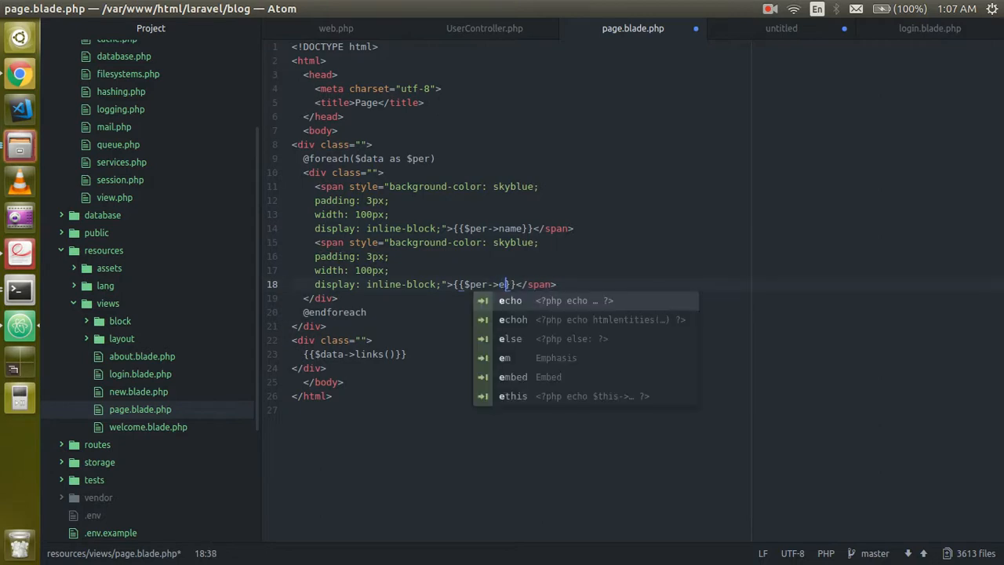
{"action": "type", "text": "mail"}
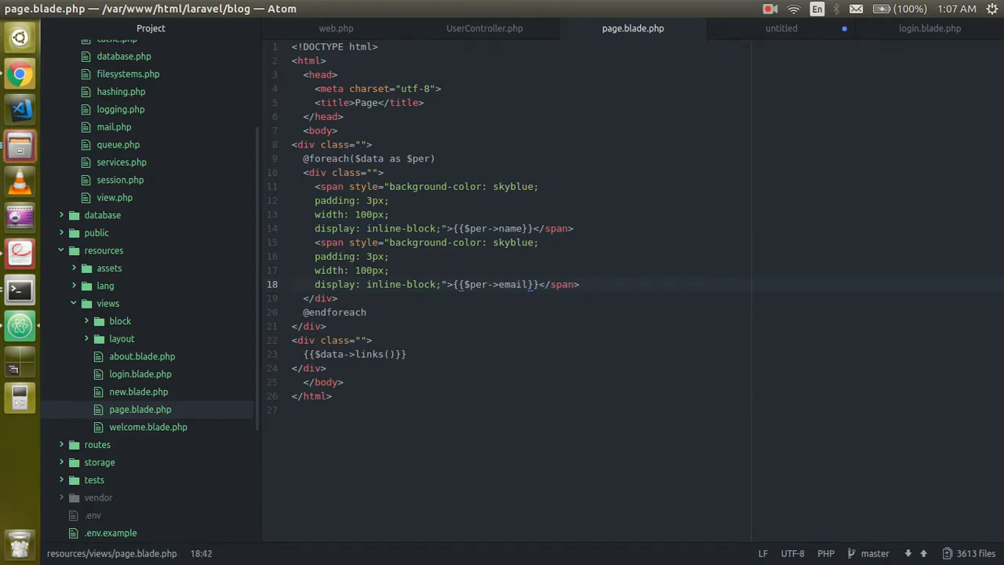
{"action": "type", "text": "or"}
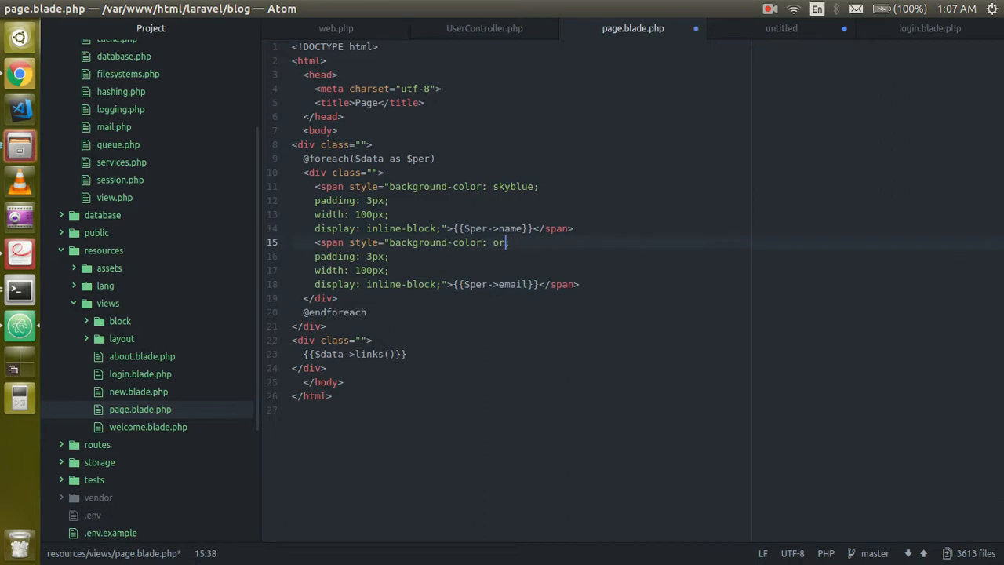
{"action": "type", "text": "ange;"}
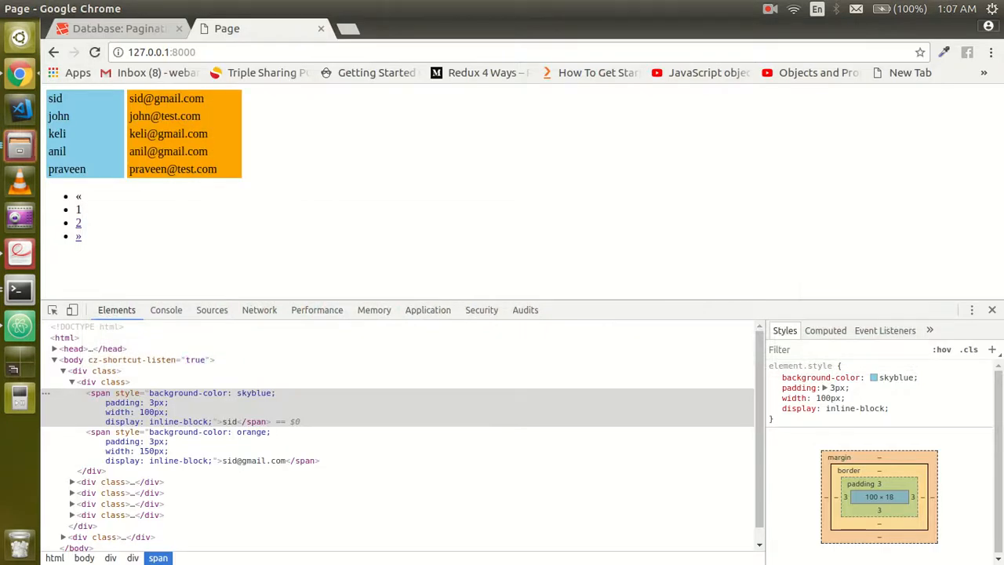
{"action": "mouse_move", "coordinate": [78, 223]}
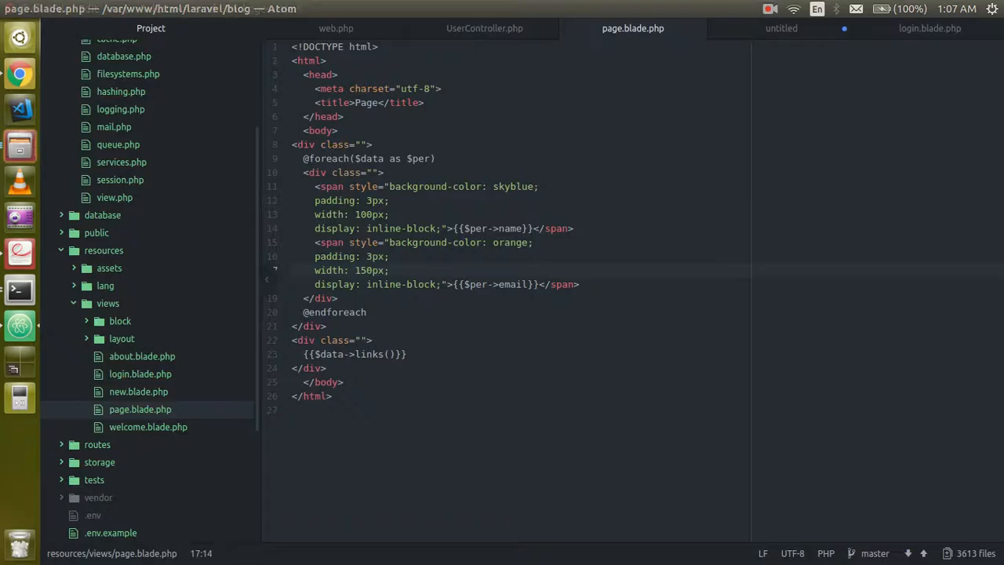
Set the controller's paginate() call to 3 records per page.
{"action": "left_click", "coordinate": [483, 28]}
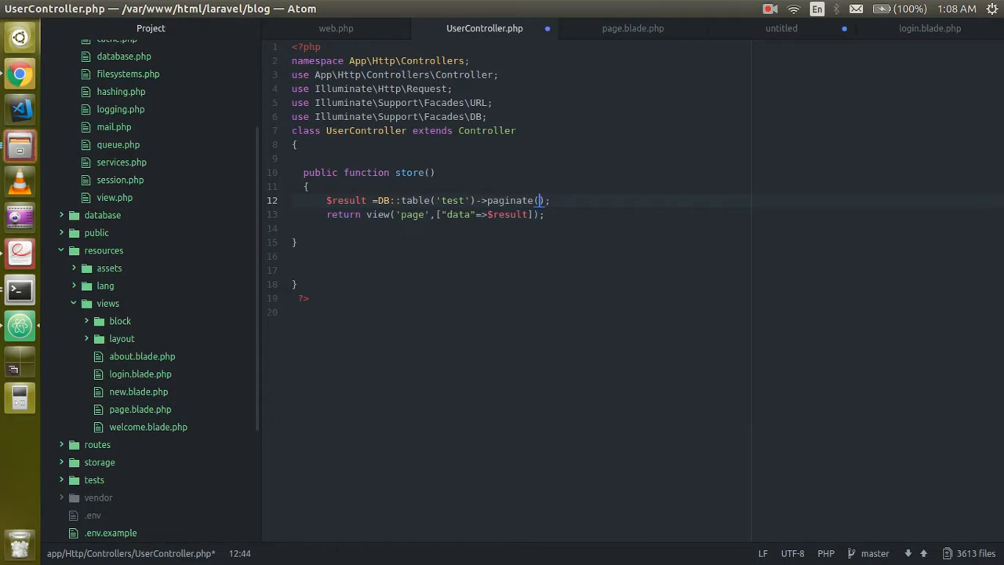
{"action": "type", "text": "3"}
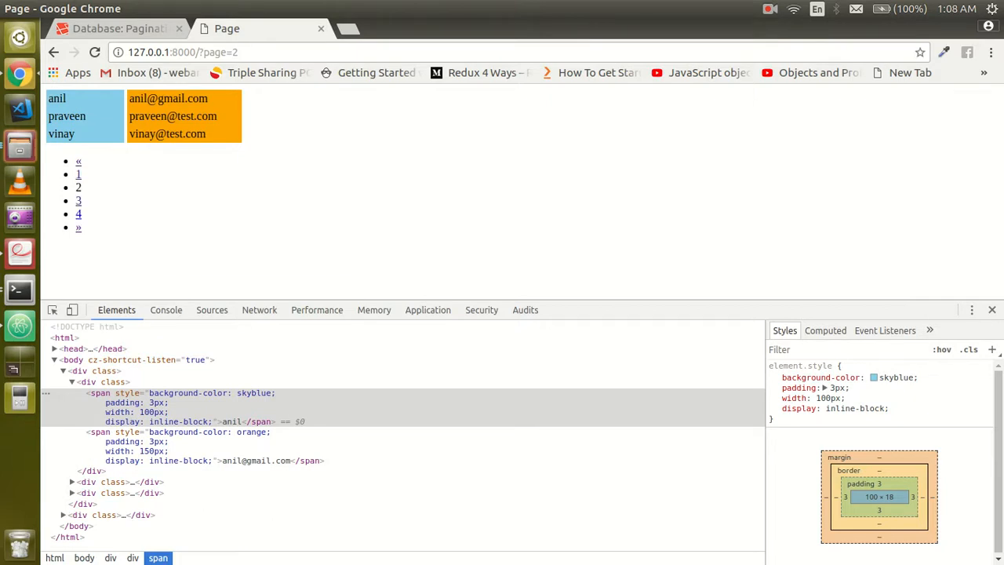
Test pagination links 1, 4, 3, 1, 2 and 3, ending on page 3 (wasim, chainsmoker, jordan).
{"action": "left_click", "coordinate": [78, 174]}
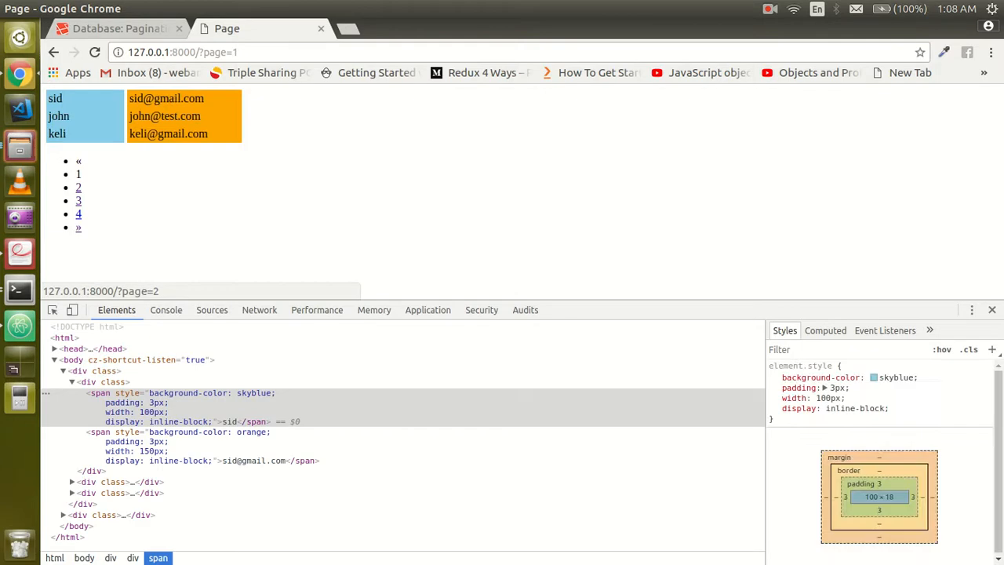
{"action": "left_click", "coordinate": [79, 213]}
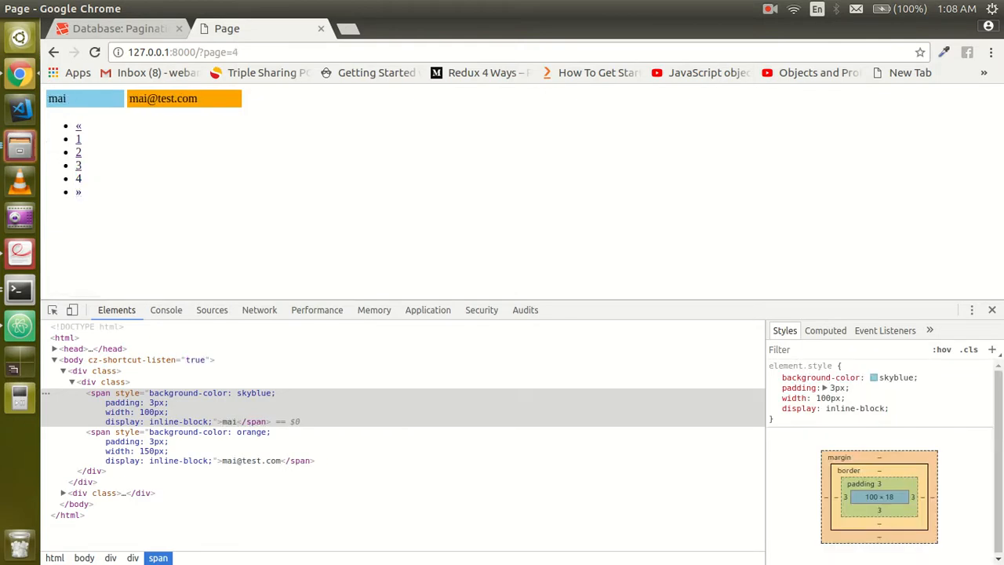
{"action": "left_click", "coordinate": [77, 165]}
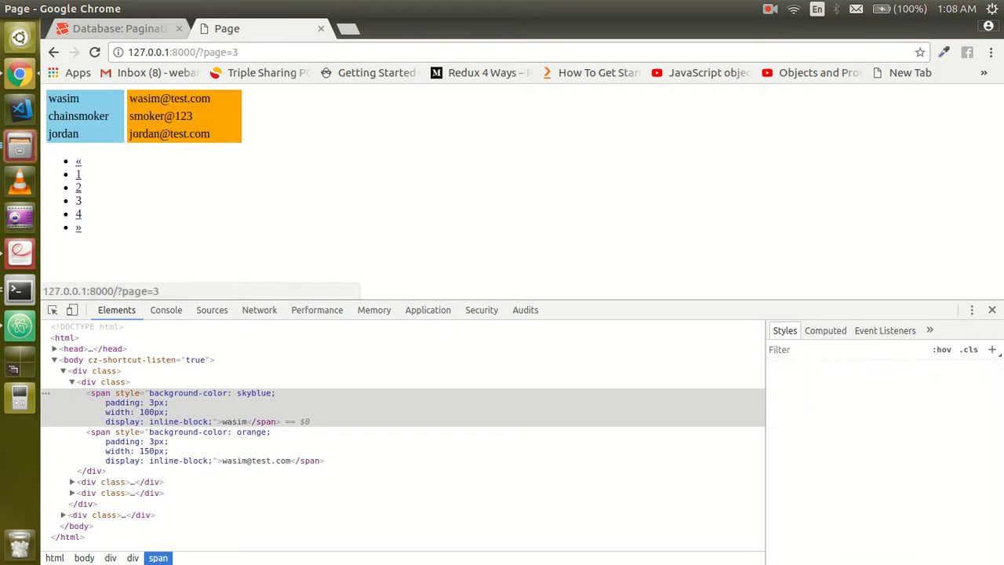
{"action": "left_click", "coordinate": [79, 175]}
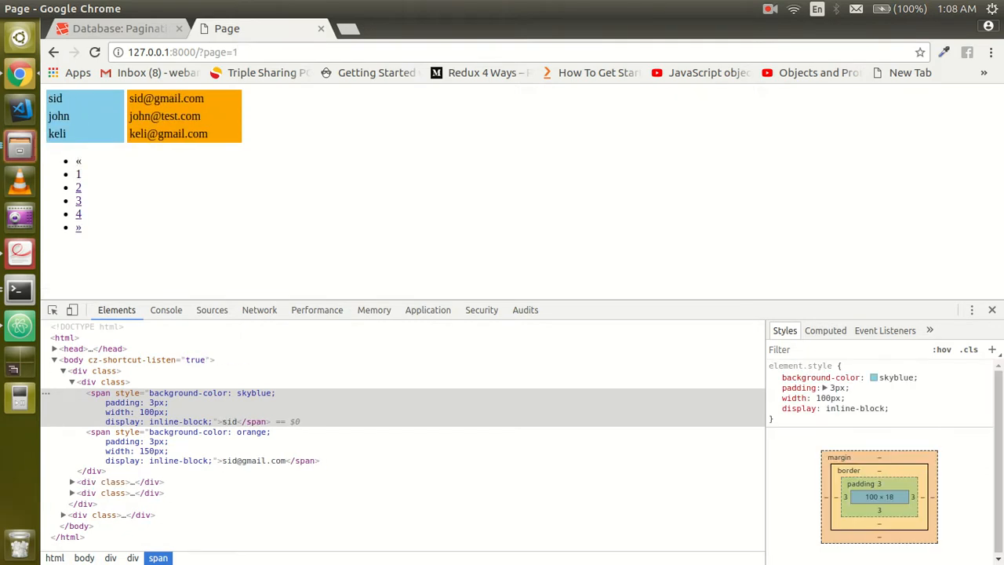
{"action": "left_click", "coordinate": [78, 189]}
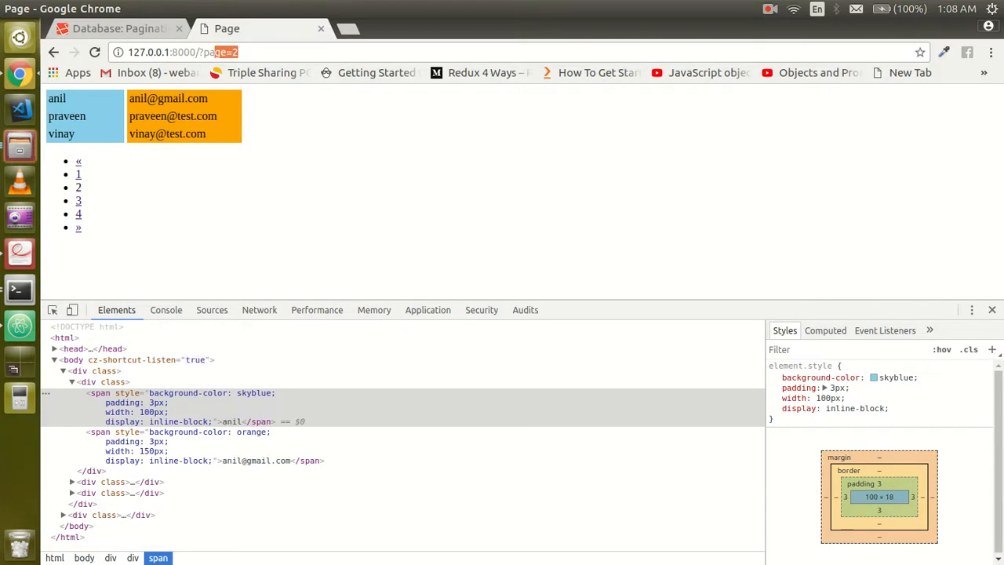
{"action": "left_click", "coordinate": [79, 201]}
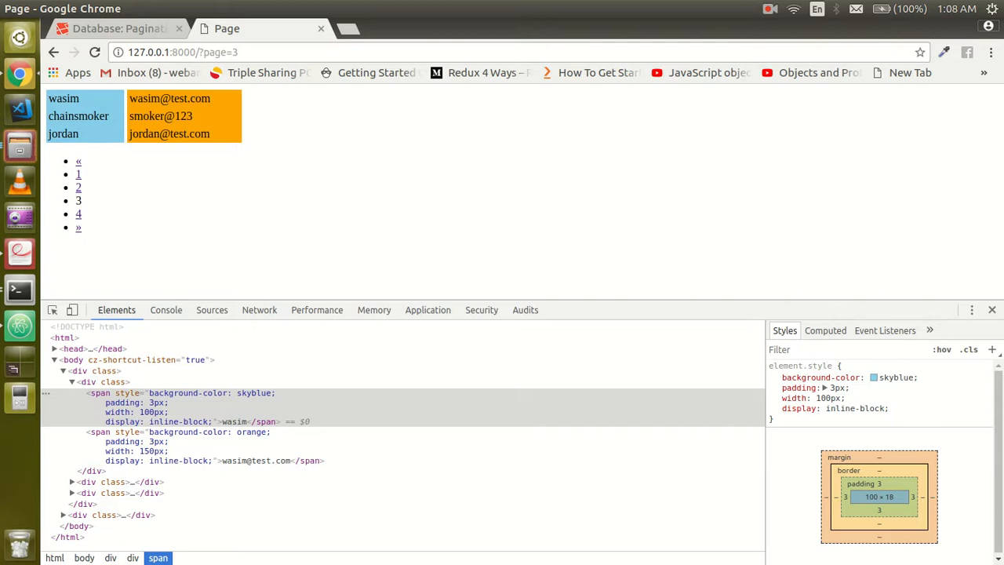
{"action": "left_click", "coordinate": [759, 10]}
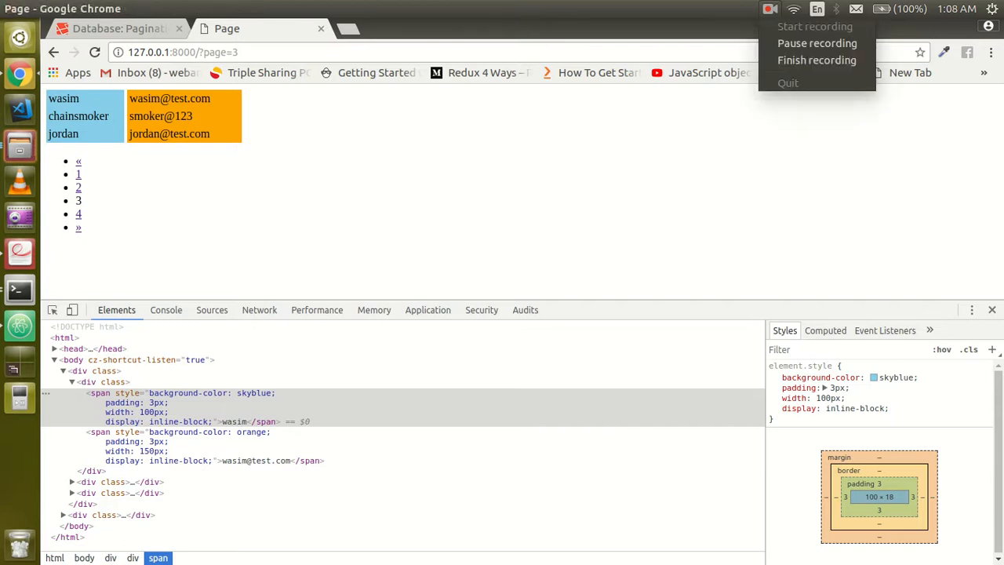